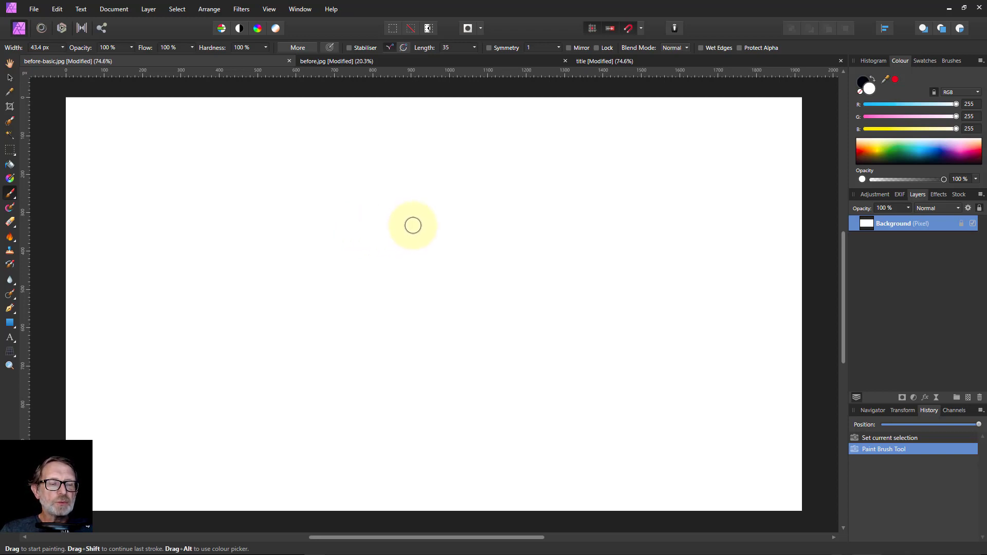
mouse_move(412, 223)
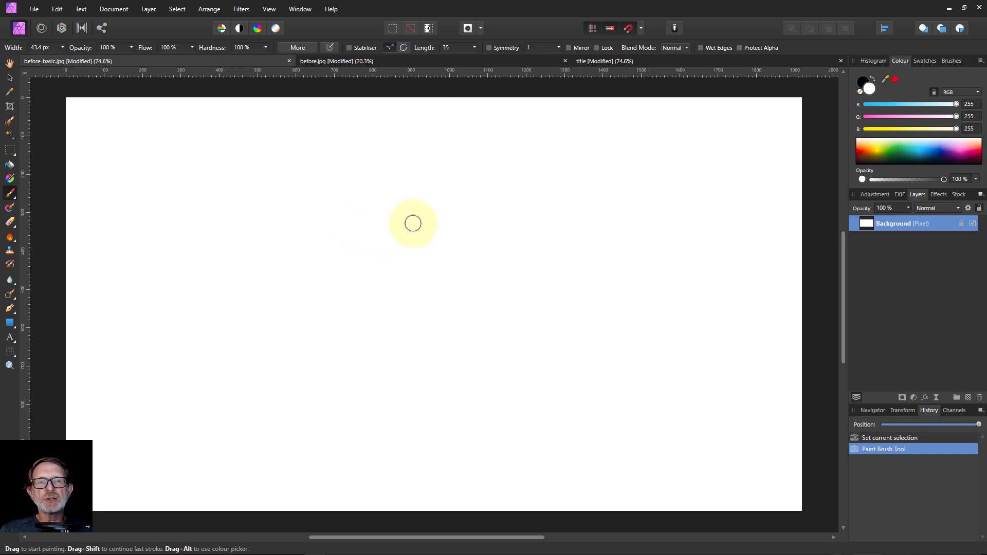
mouse_move(425, 215)
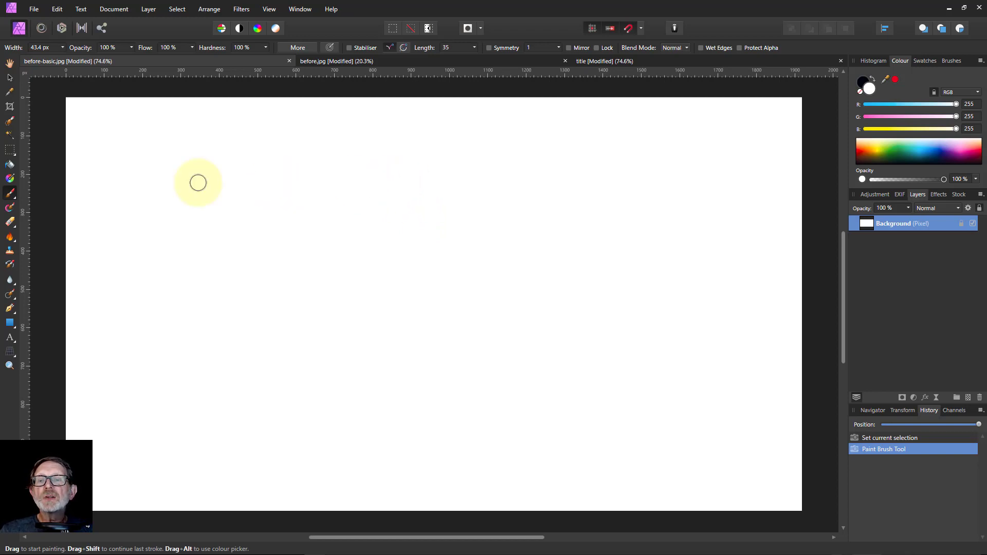
mouse_move(75, 63)
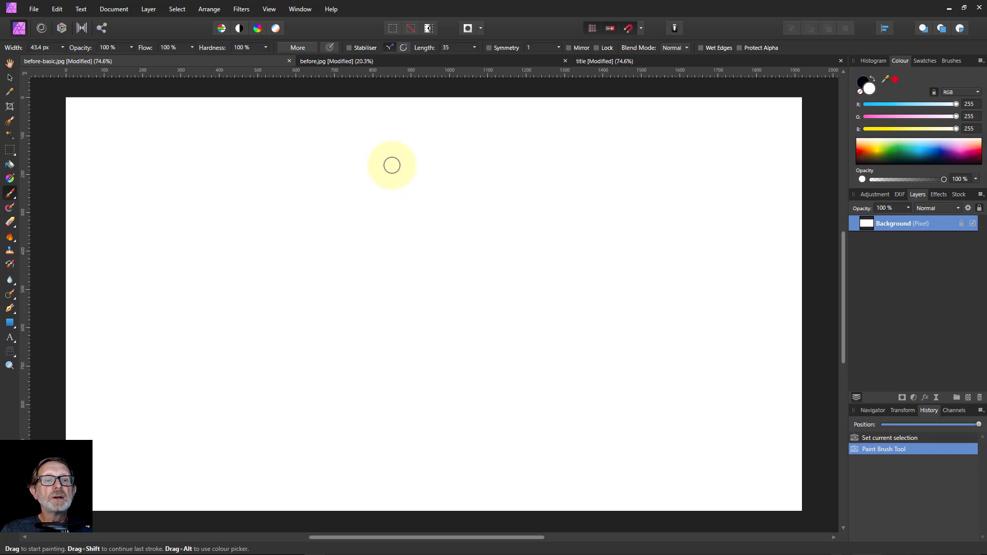
Paint thick black strokes: a vertical line mid-canvas, a zigzag on the right and a rectangle on the left
drag(391, 164, 397, 423)
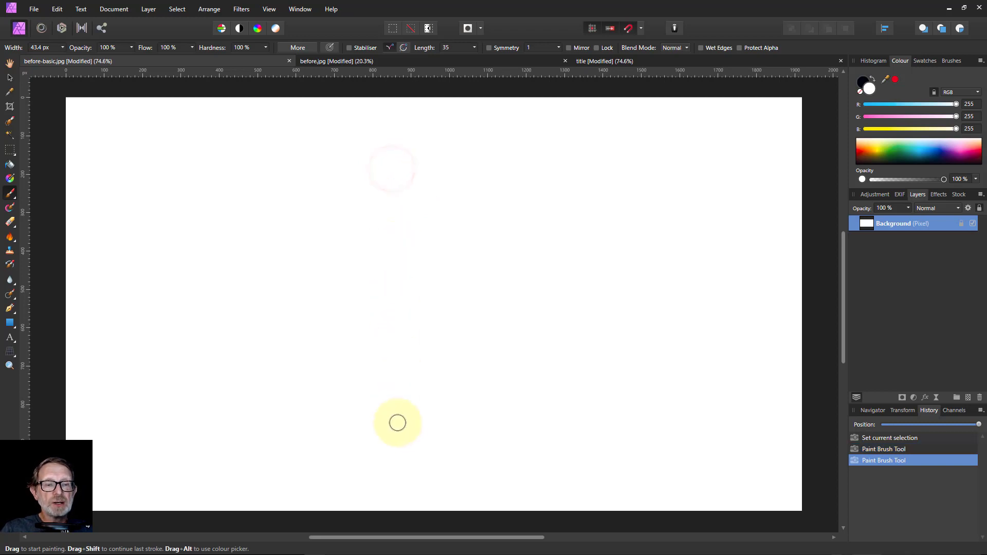
mouse_move(728, 127)
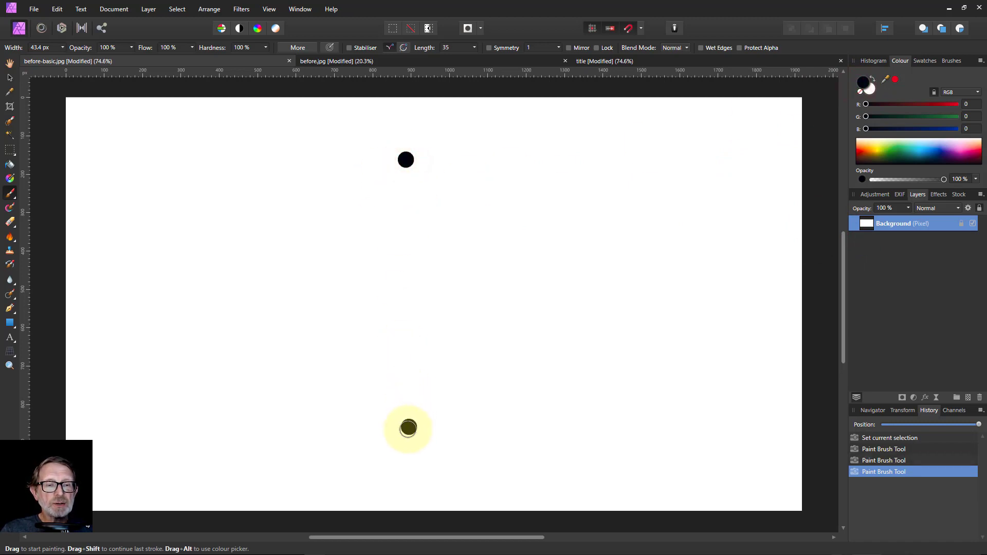
drag(406, 160, 405, 429)
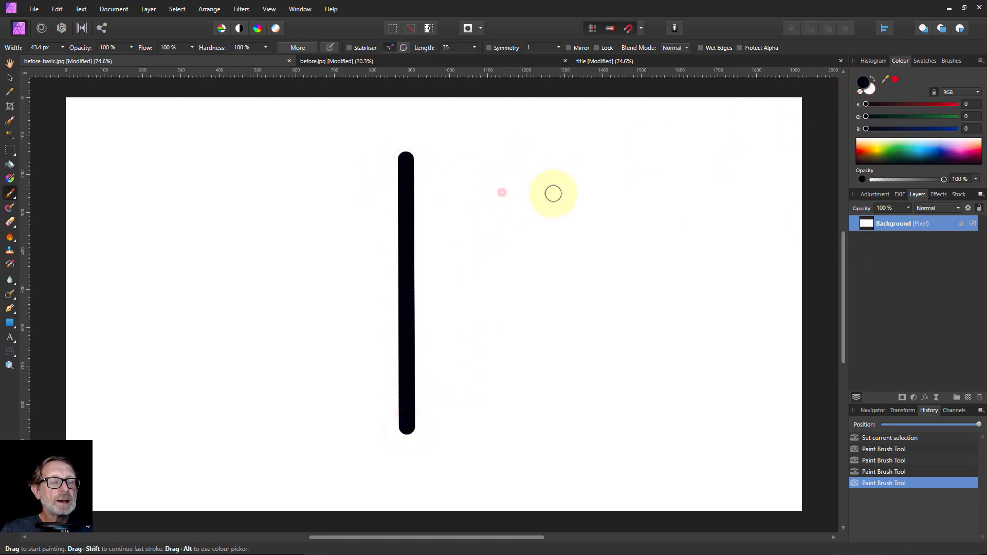
drag(498, 187, 663, 403)
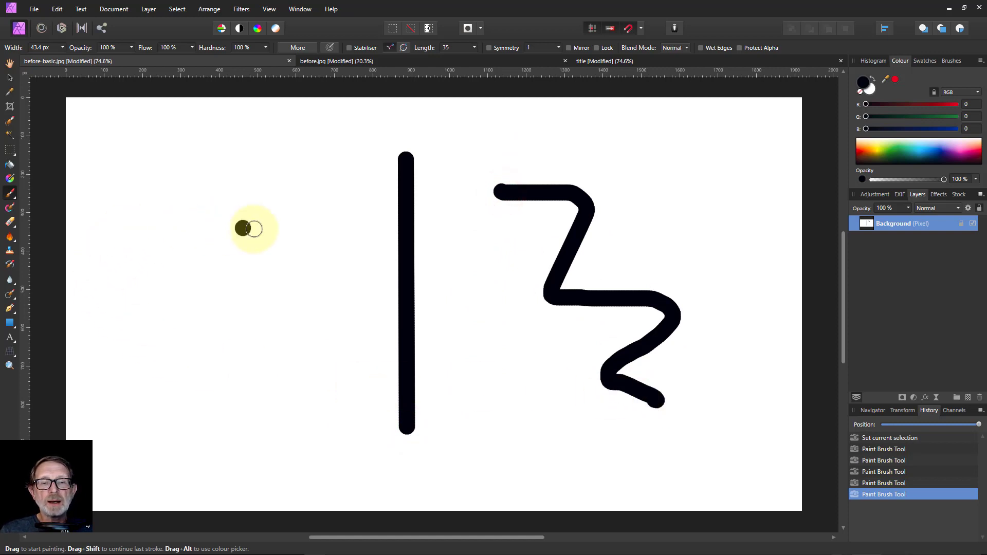
drag(252, 228, 257, 382)
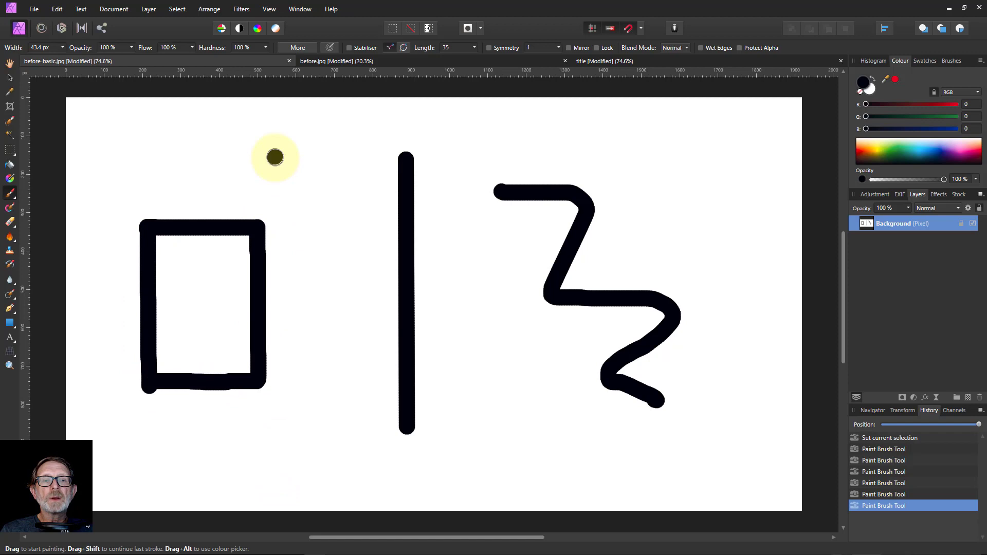
mouse_move(168, 163)
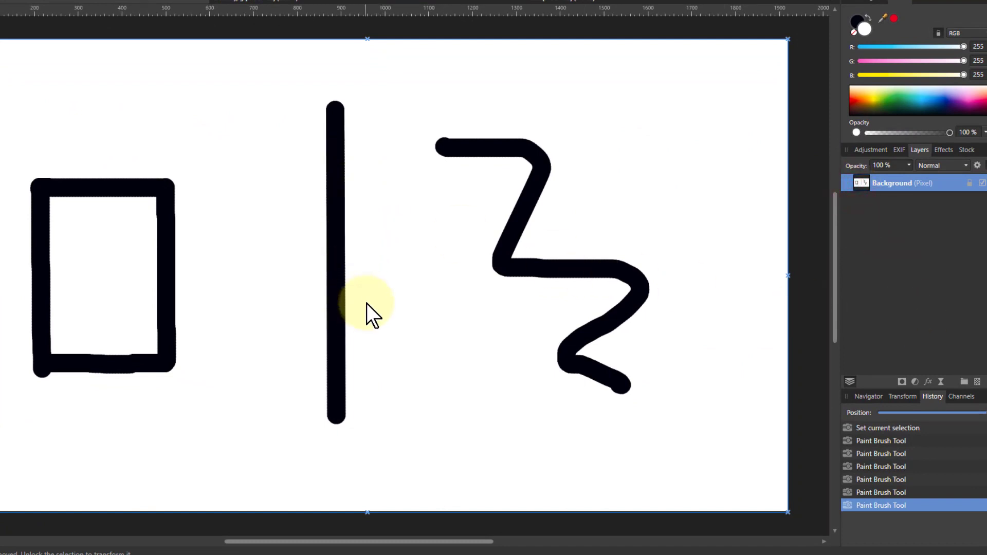
mouse_move(359, 280)
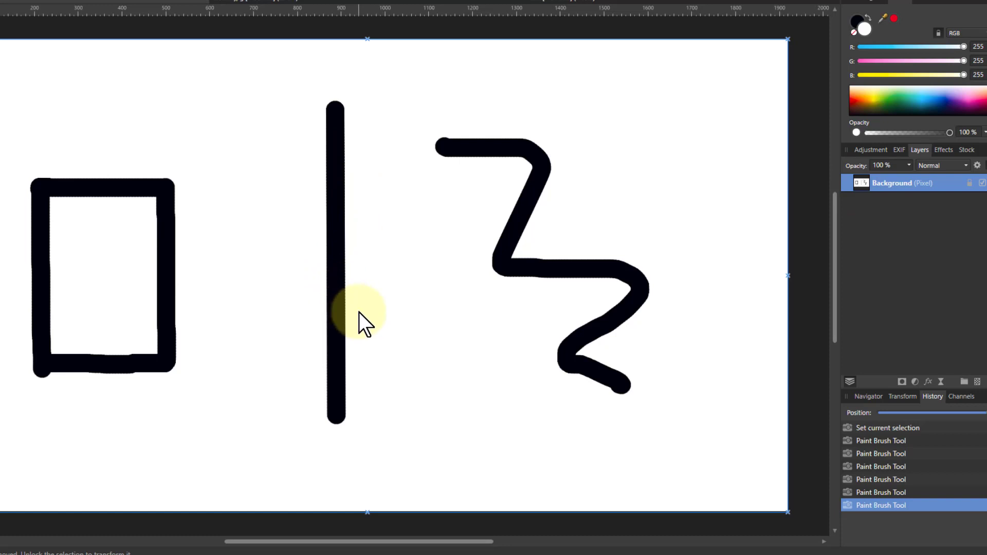
mouse_move(427, 315)
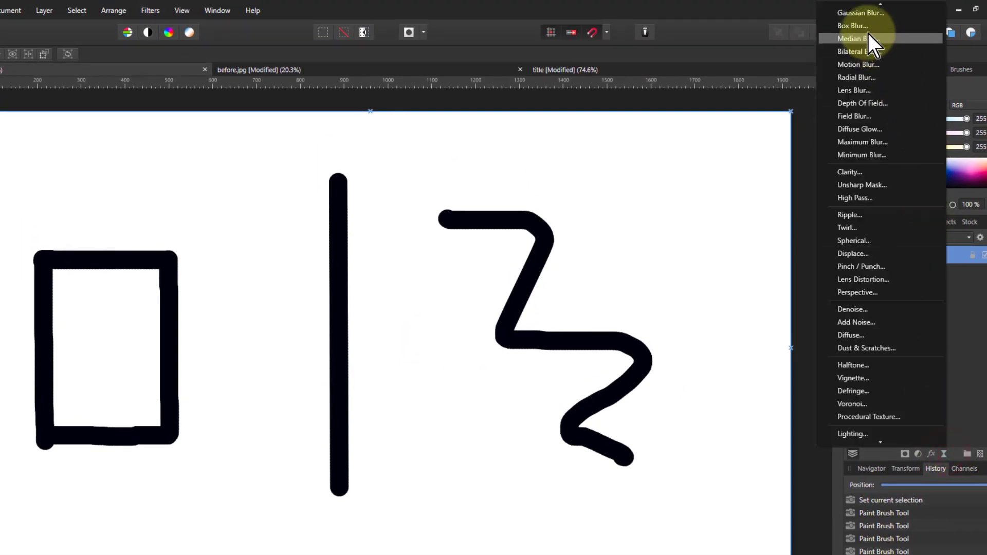
Add a live Gaussian blur with Preserve Alpha on and a radius of about 18 px
click(860, 13)
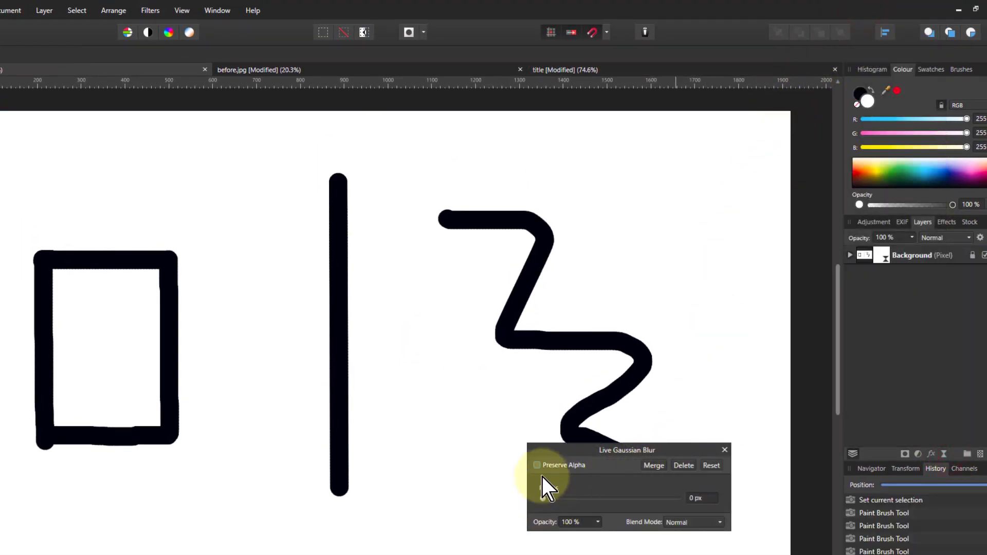
drag(541, 498, 579, 498)
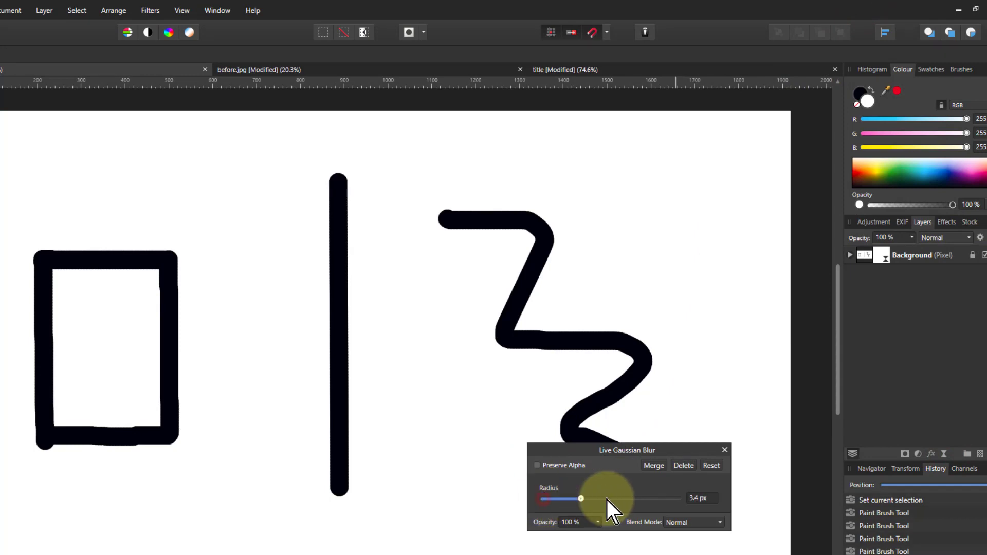
drag(579, 498, 646, 498)
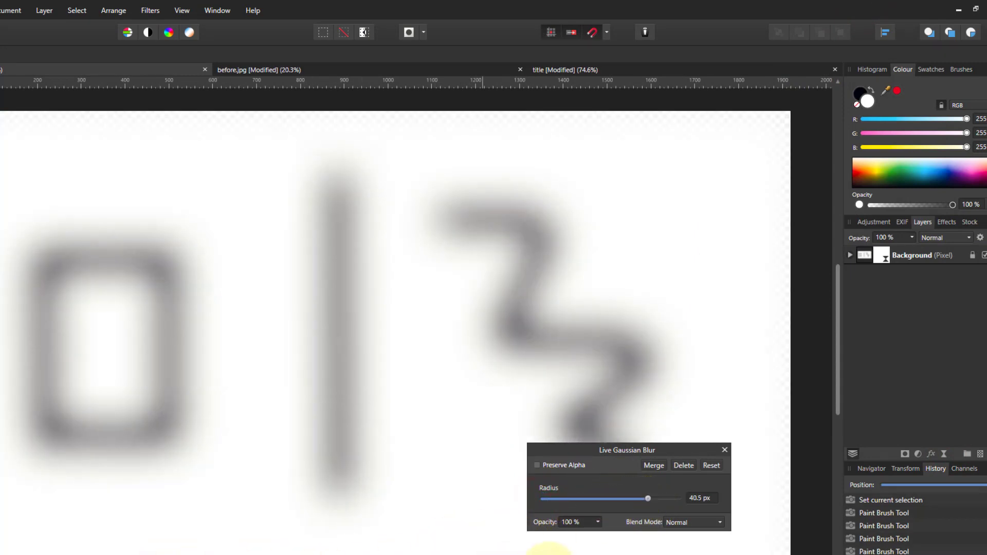
click(536, 465)
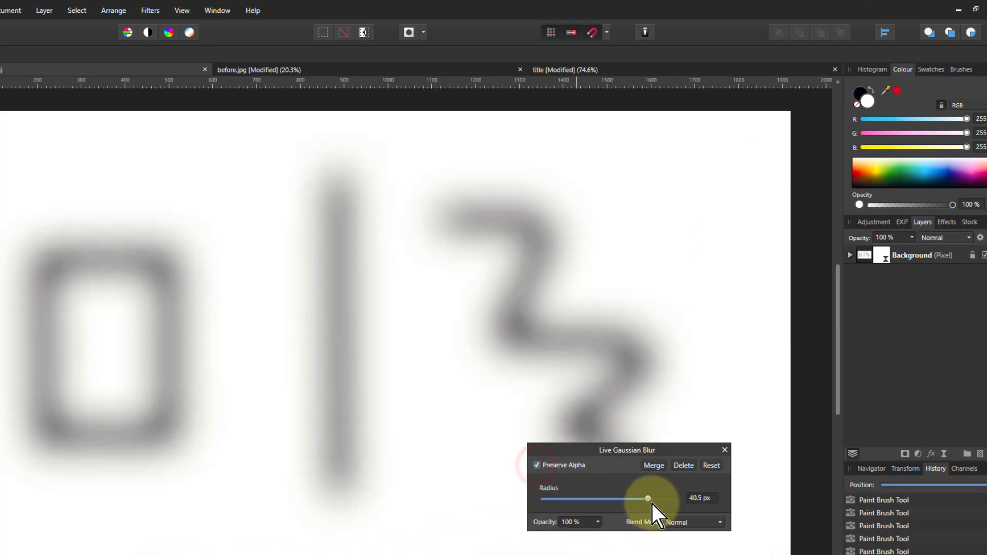
drag(647, 499, 572, 499)
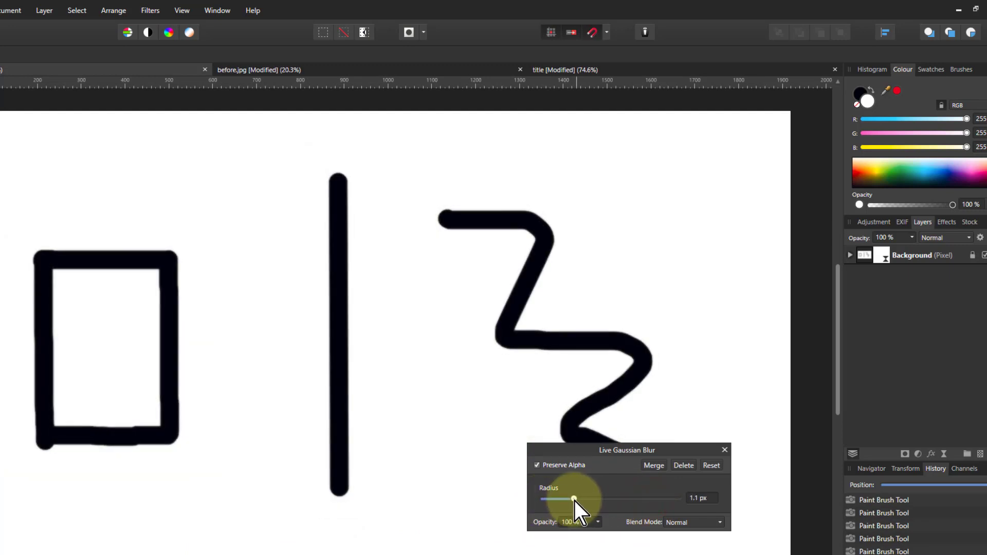
drag(574, 499, 597, 498)
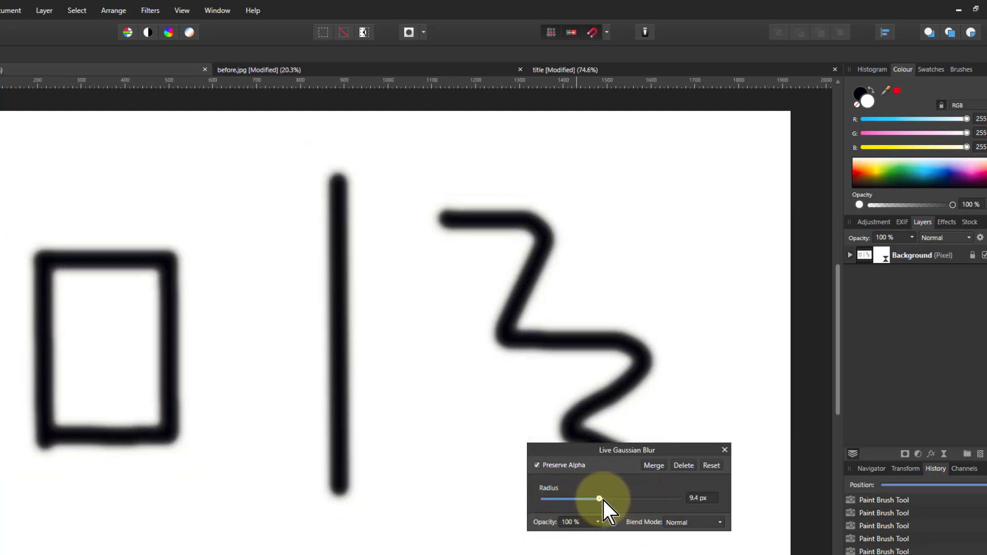
drag(597, 498, 613, 498)
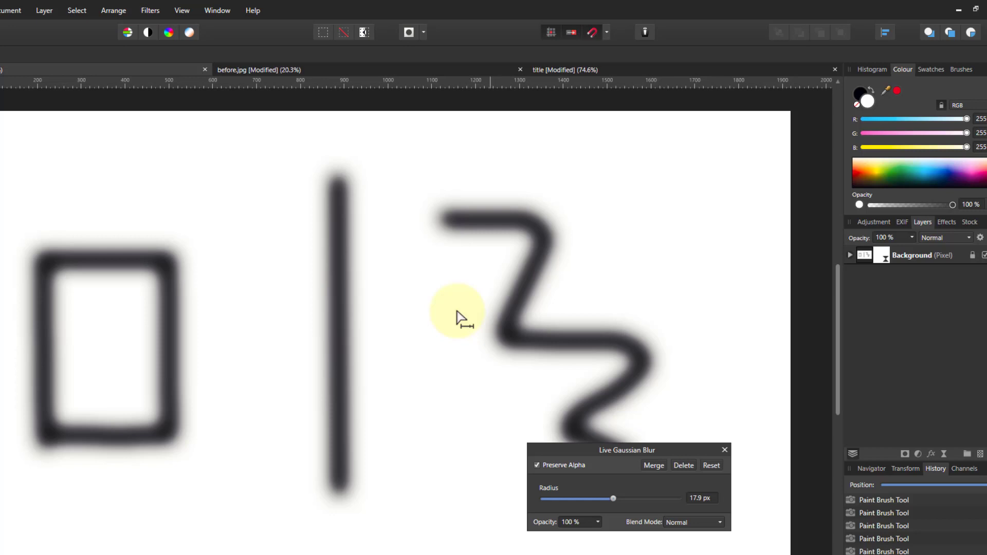
mouse_move(344, 337)
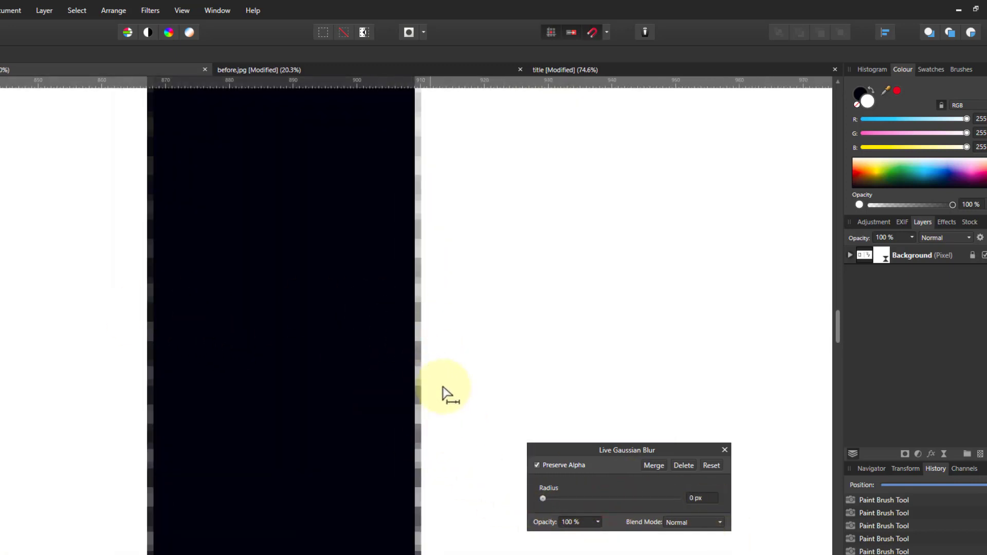
Raise the Gaussian blur radius on the vertical stroke to about 11.4 px
drag(543, 497, 553, 498)
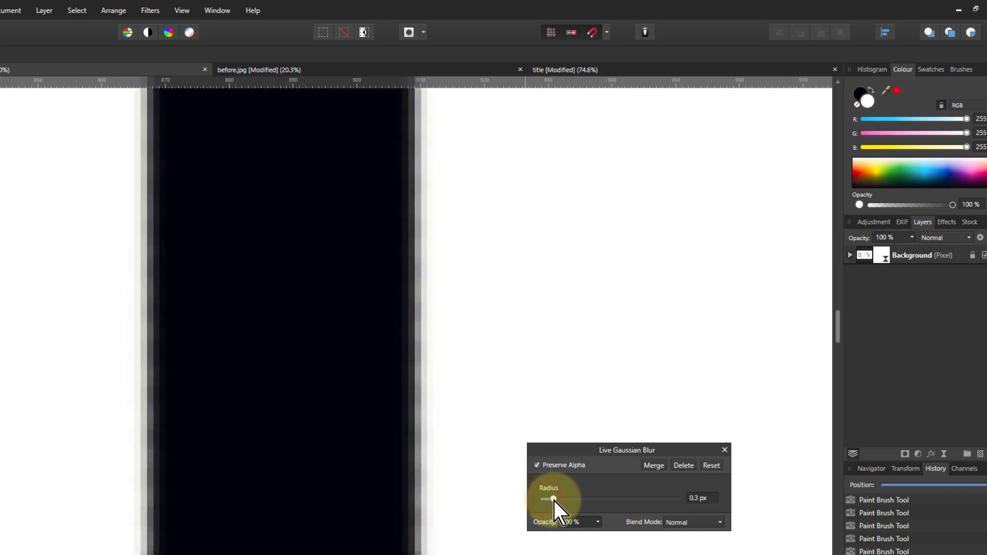
drag(553, 500, 581, 499)
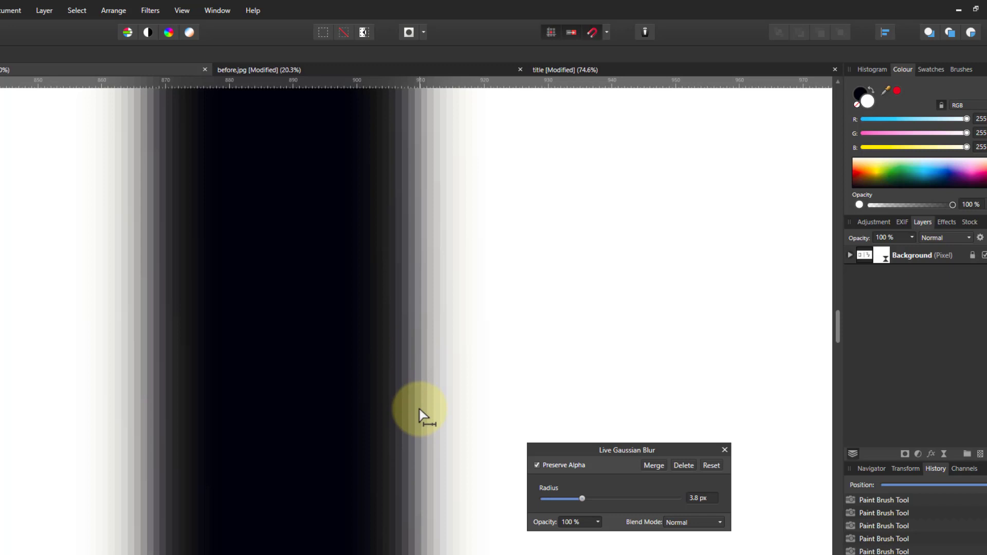
mouse_move(421, 402)
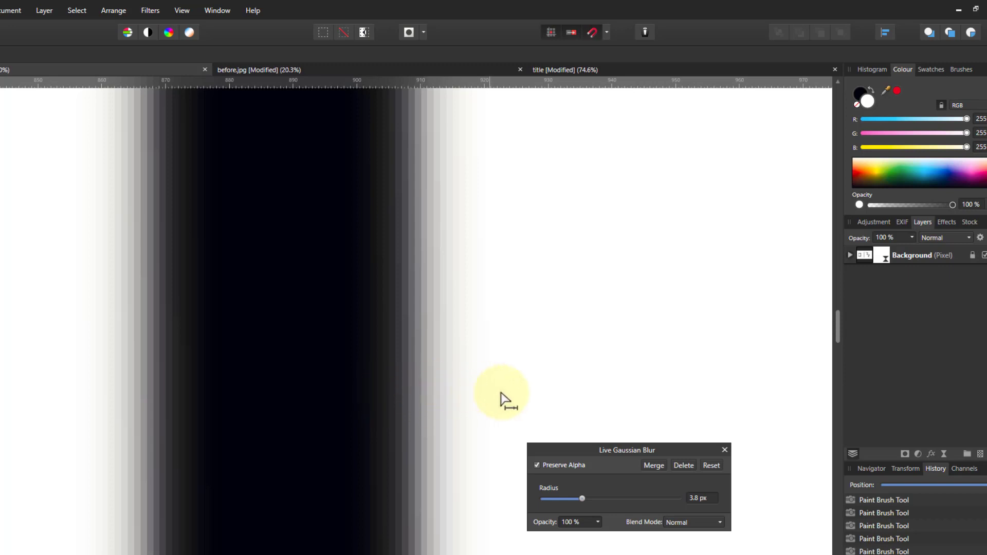
drag(580, 499, 588, 499)
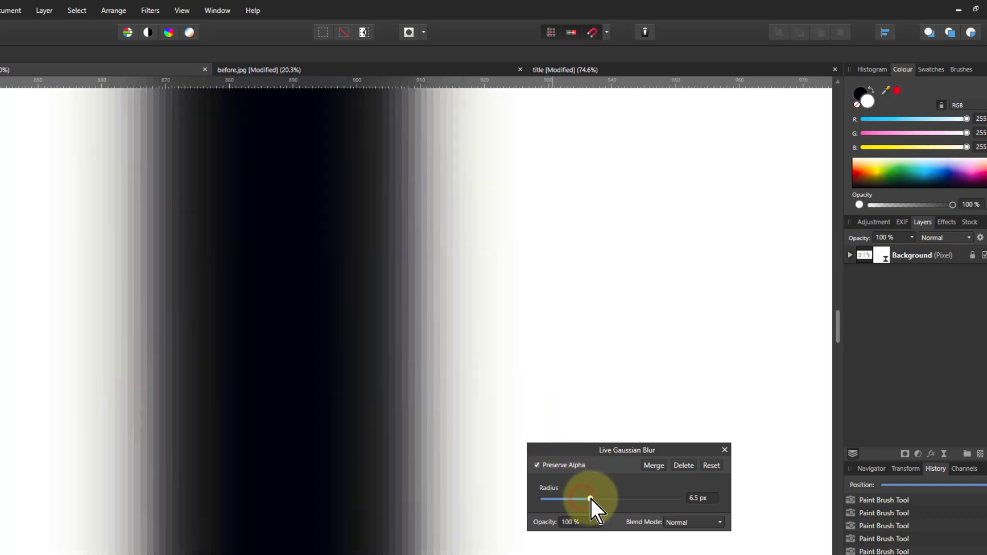
drag(588, 498, 602, 499)
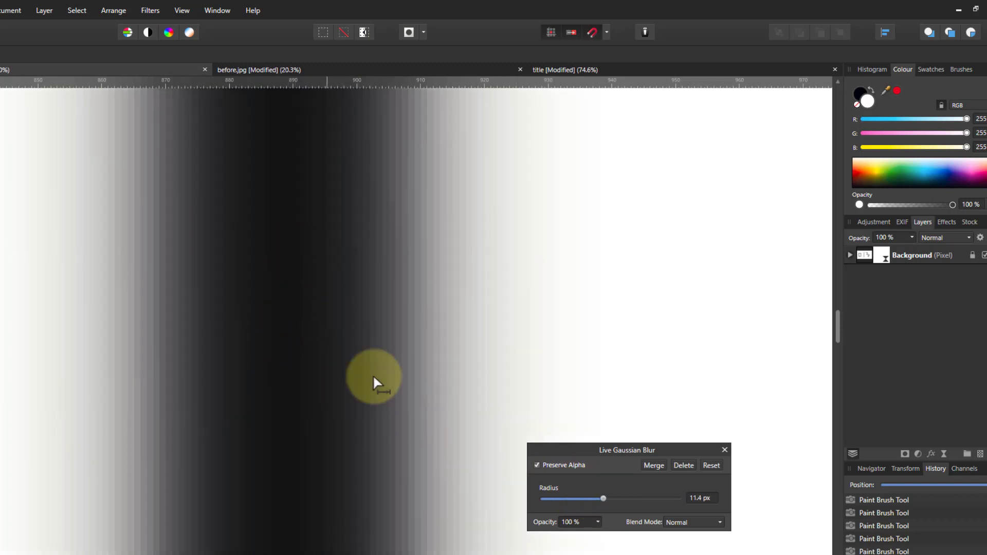
mouse_move(623, 481)
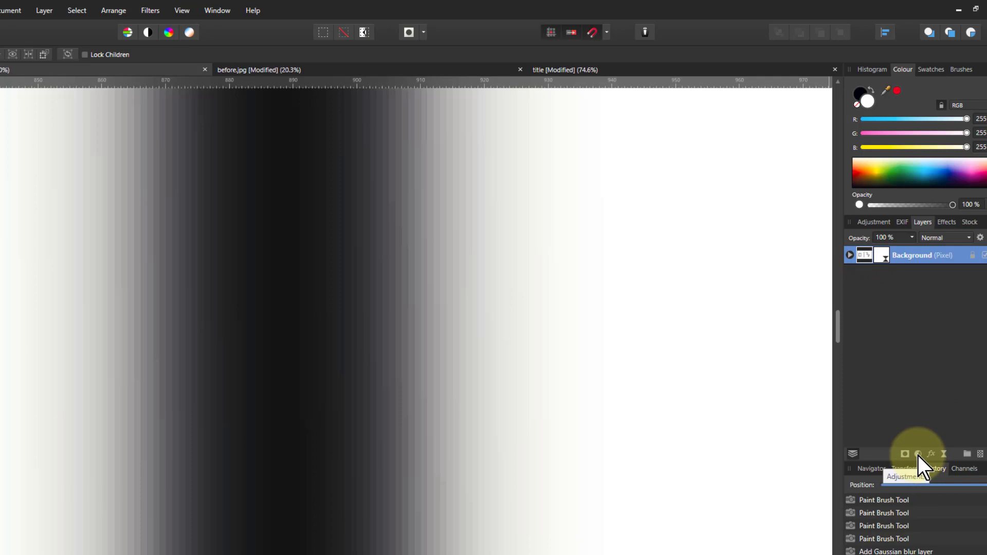
Add a Levels adjustment above the blurred strokes
click(905, 454)
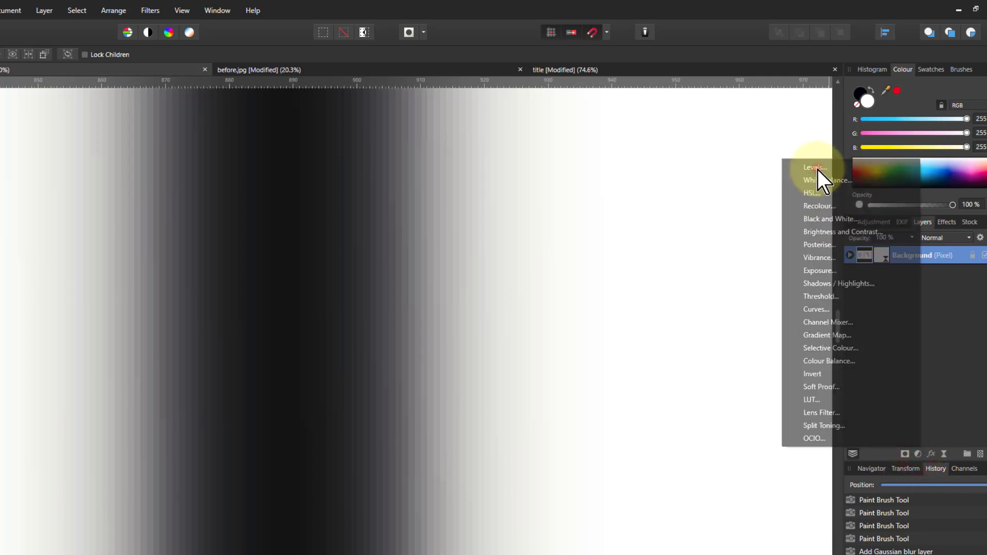
click(815, 167)
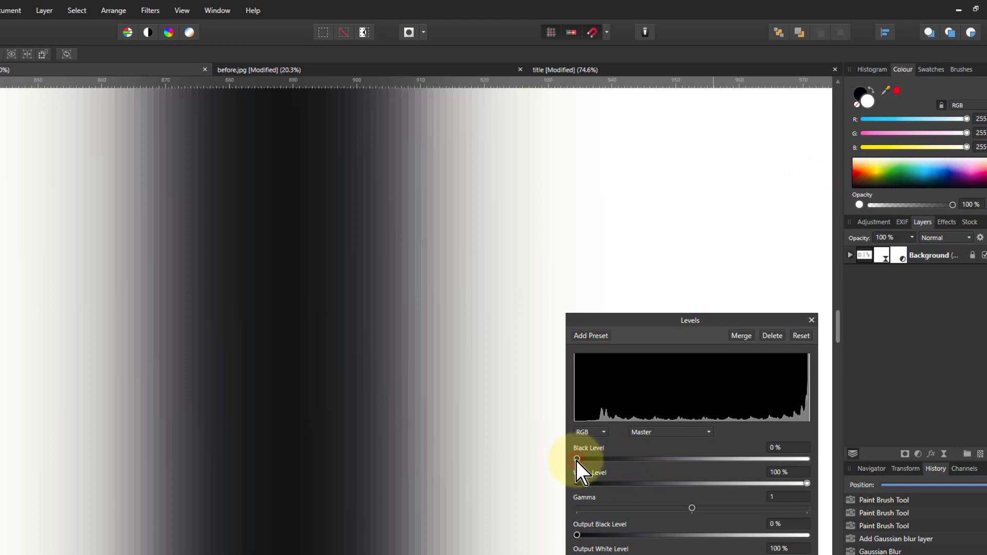
drag(576, 459, 601, 458)
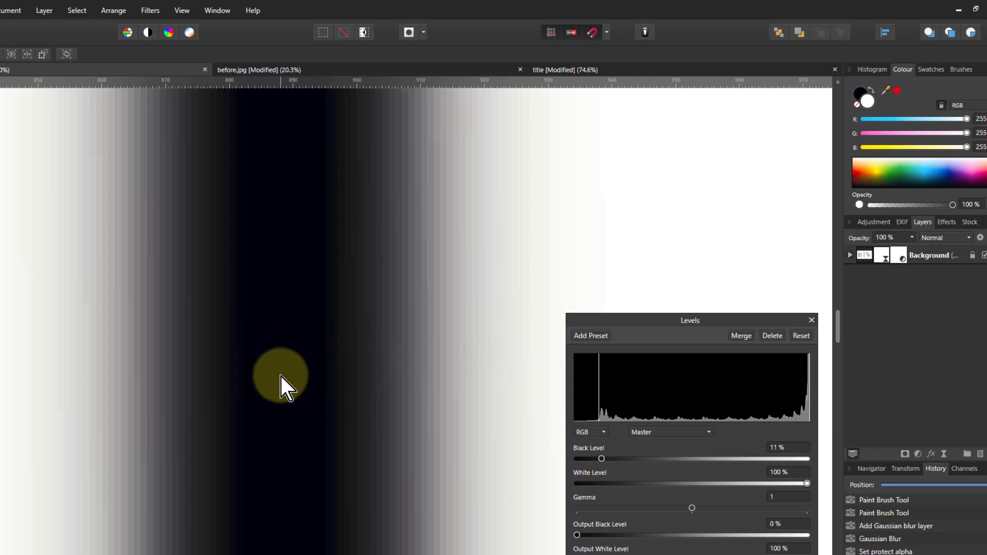
drag(601, 458, 638, 458)
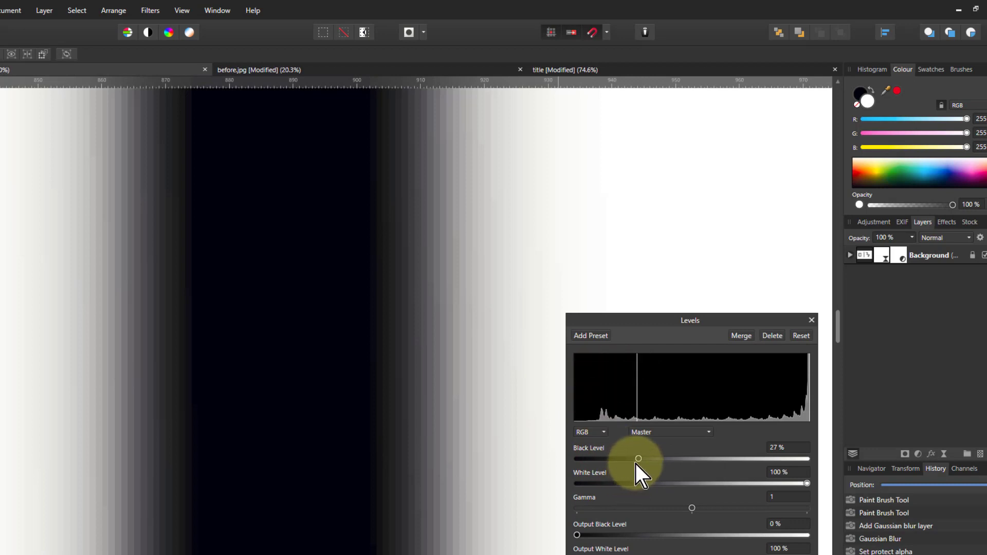
drag(638, 458, 576, 459)
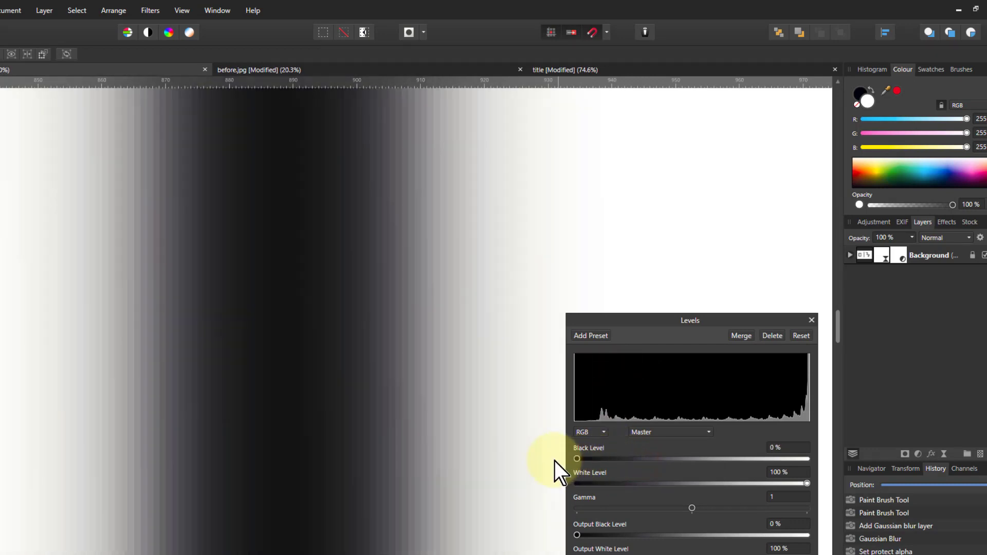
mouse_move(394, 412)
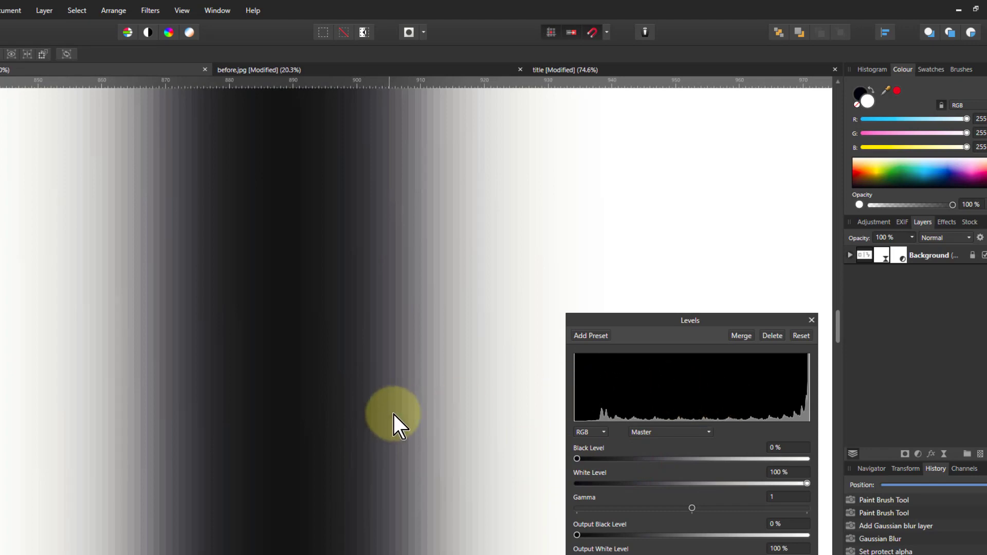
drag(576, 459, 605, 458)
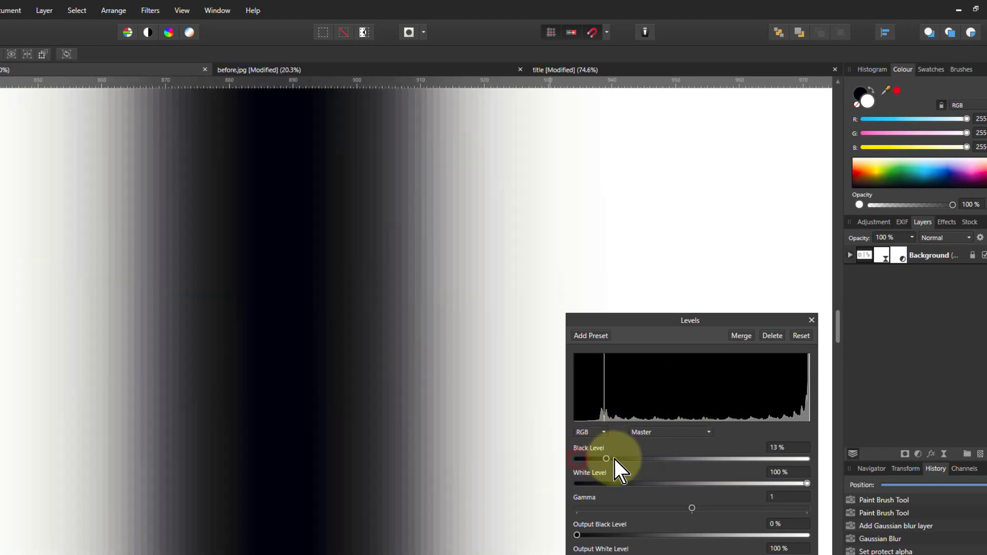
drag(606, 458, 692, 459)
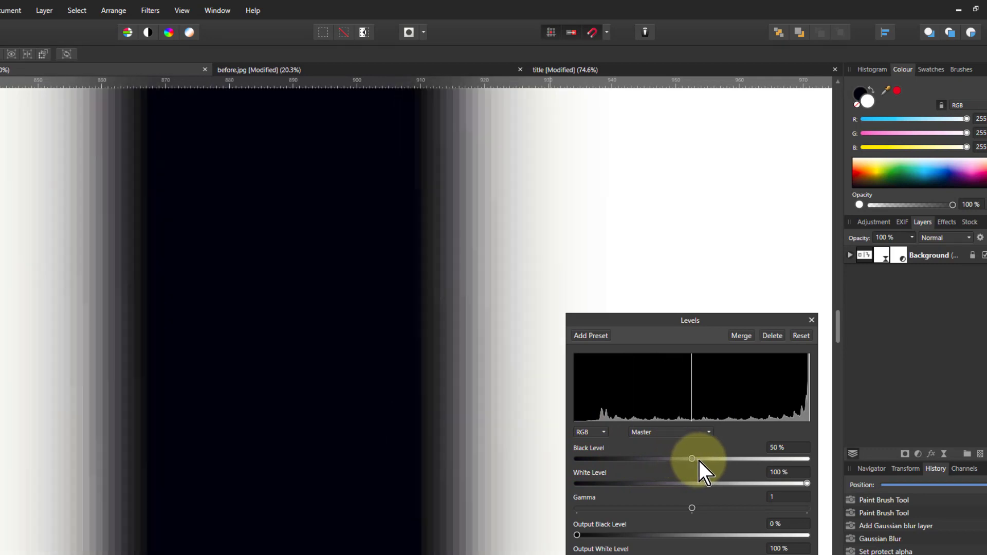
drag(692, 458, 682, 459)
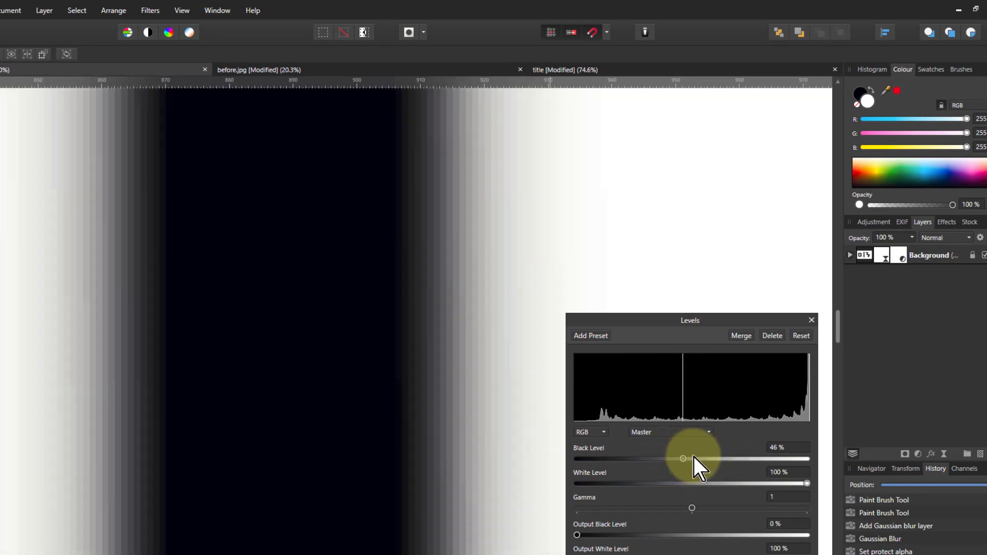
drag(682, 458, 576, 458)
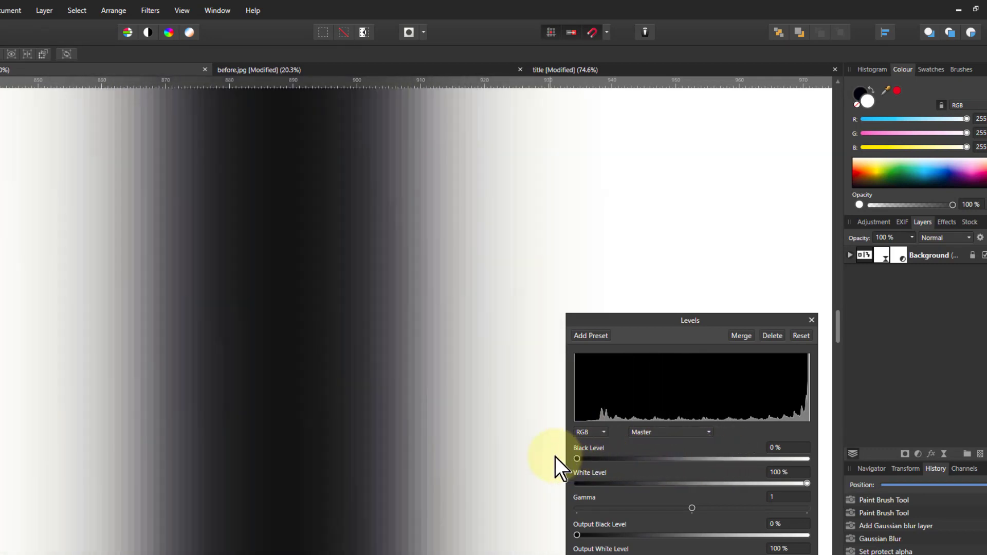
mouse_move(809, 491)
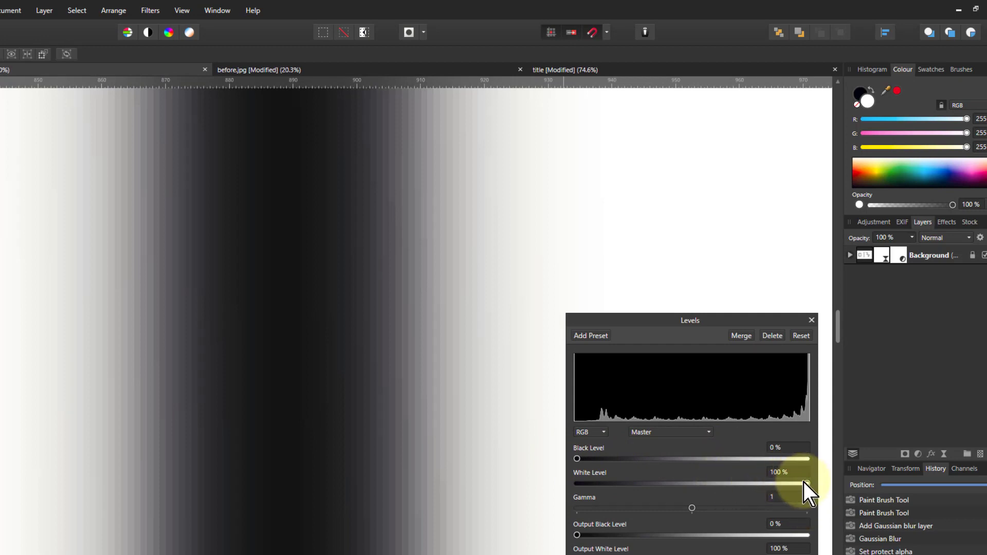
Lower the White Level to about 14% so the blurred stroke shrinks to a thin grey band
drag(809, 483, 806, 483)
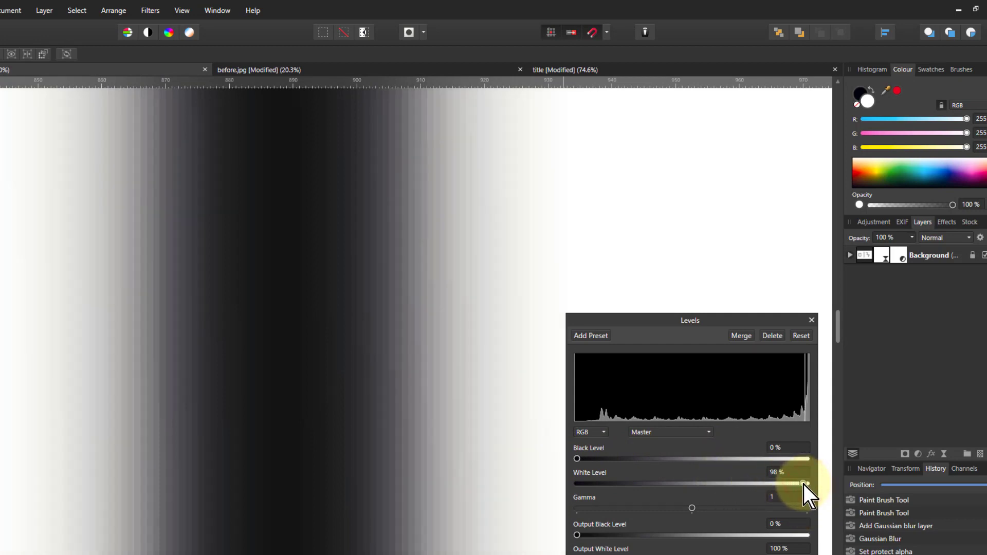
drag(806, 483, 778, 483)
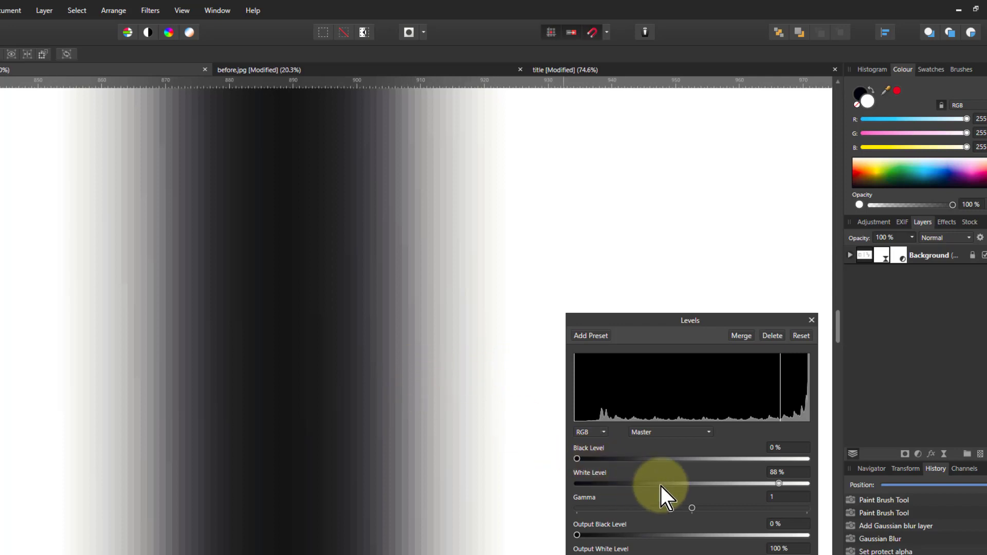
drag(778, 483, 743, 483)
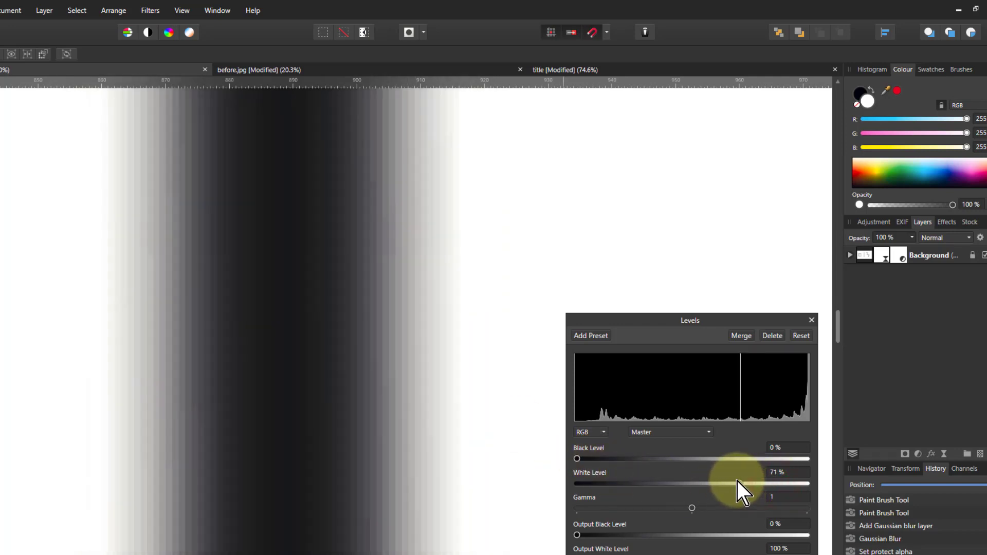
drag(742, 483, 683, 484)
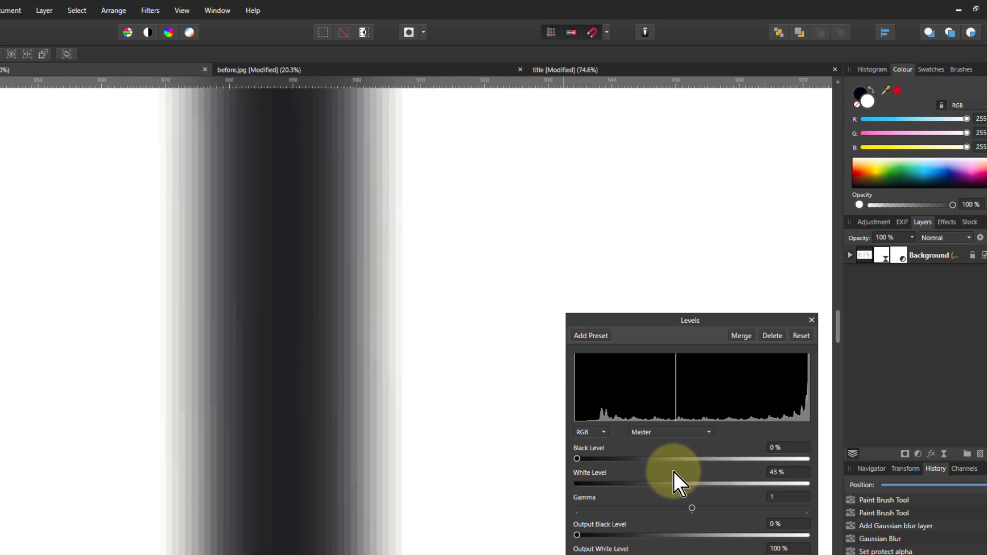
drag(673, 483, 623, 483)
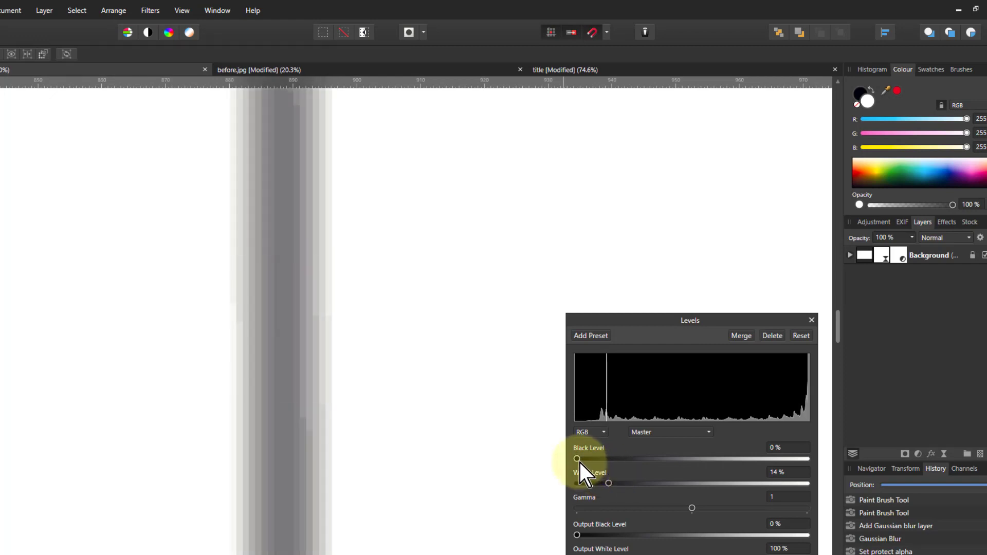
Raise the Black Level to about 13% so the thin band becomes crisp solid black
drag(577, 459, 585, 459)
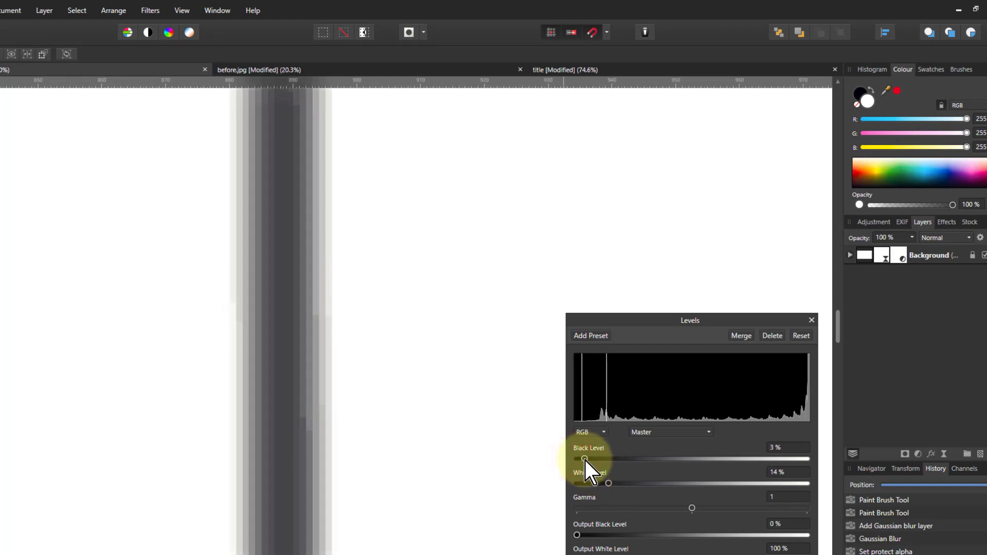
drag(584, 458, 598, 458)
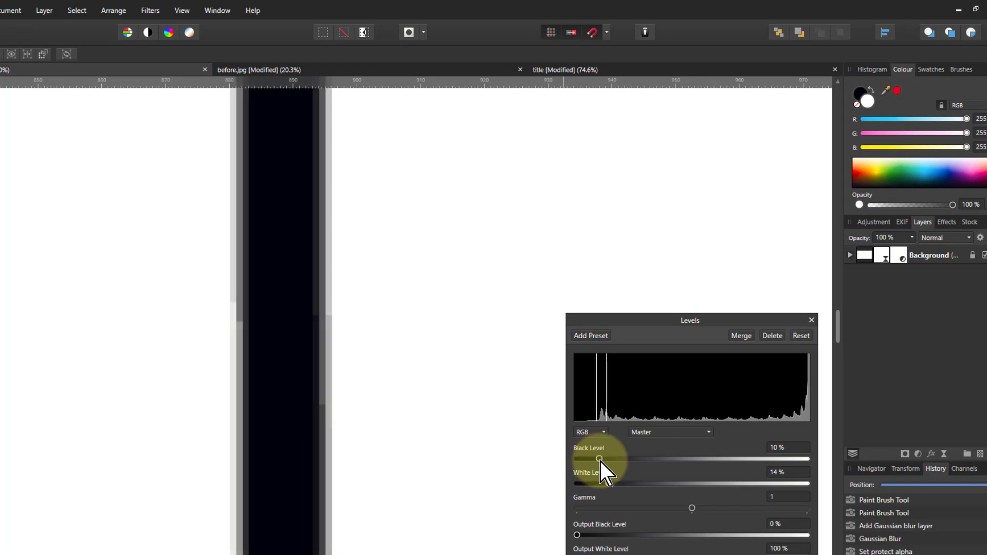
drag(599, 458, 605, 458)
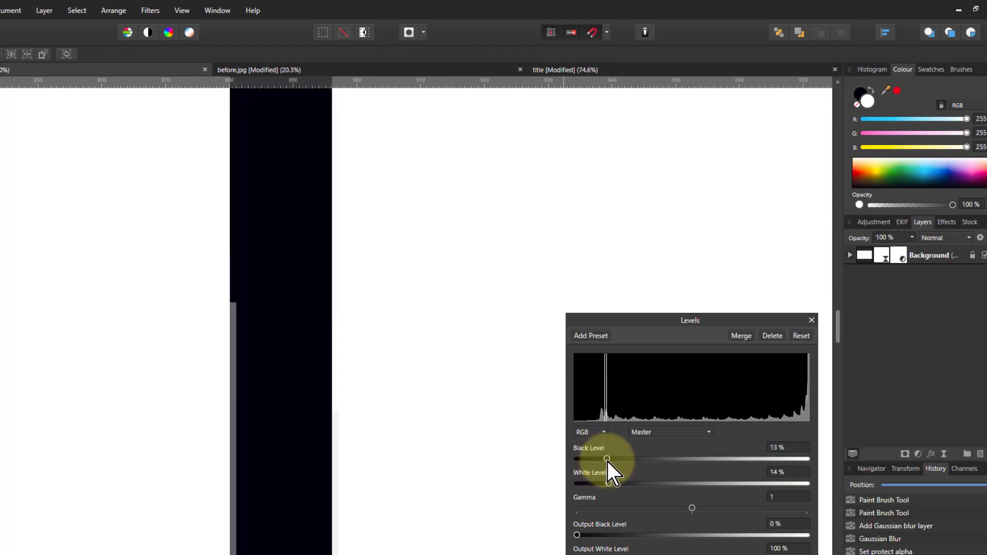
drag(607, 458, 610, 458)
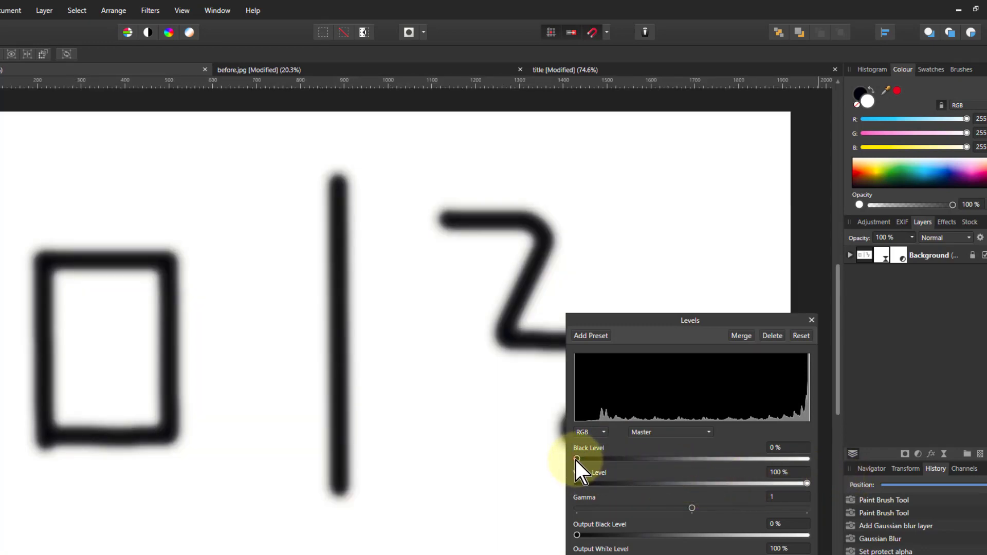
Raise the Black Level to about 54% so the soft strokes become bold black lines
drag(575, 459, 700, 459)
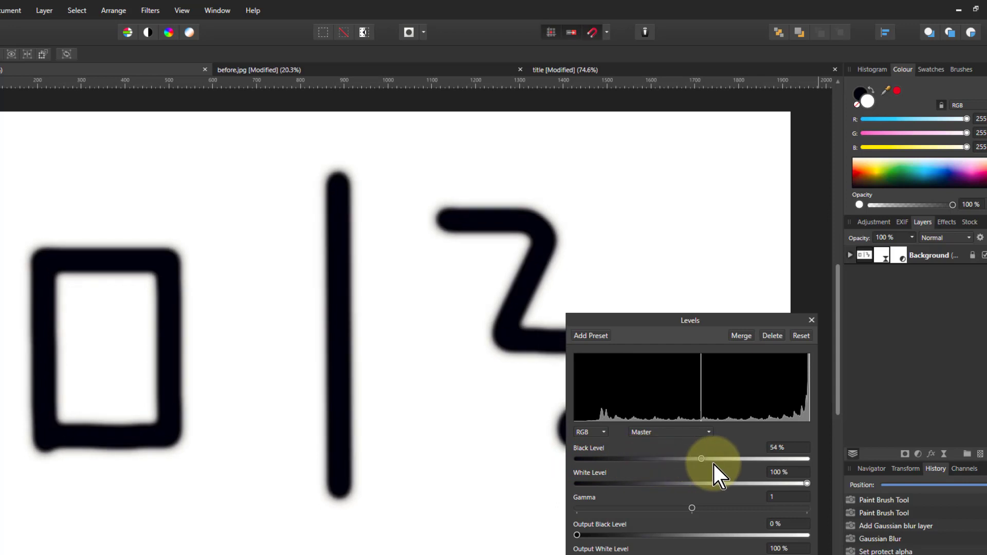
drag(700, 459, 777, 458)
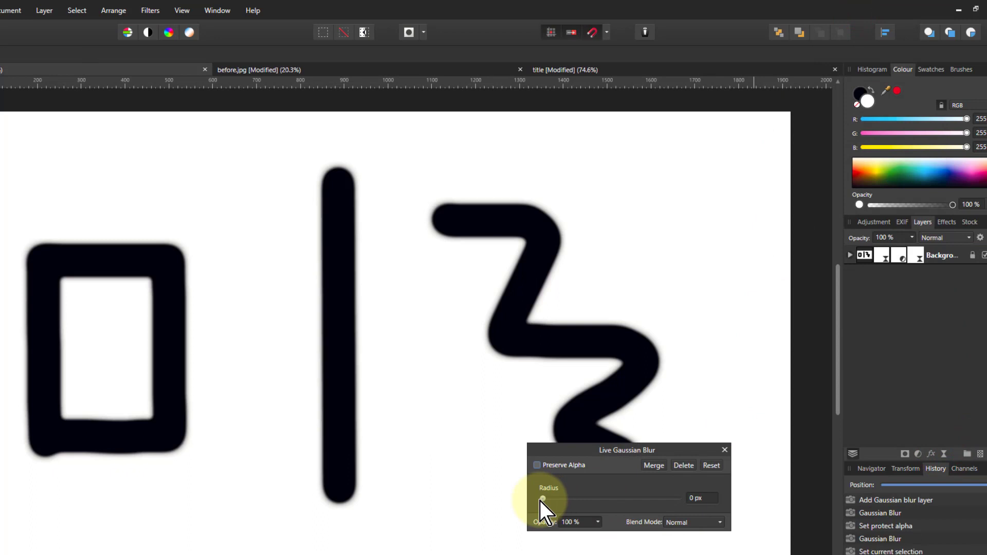
Blur the strokes heavily again, then add a second Levels with Black Level near 56%
drag(543, 498, 629, 498)
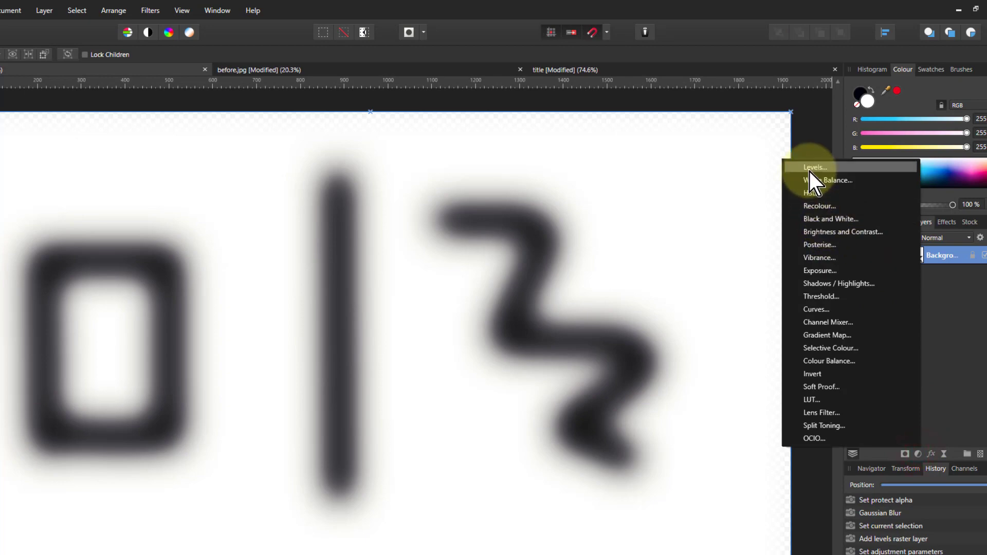
click(814, 167)
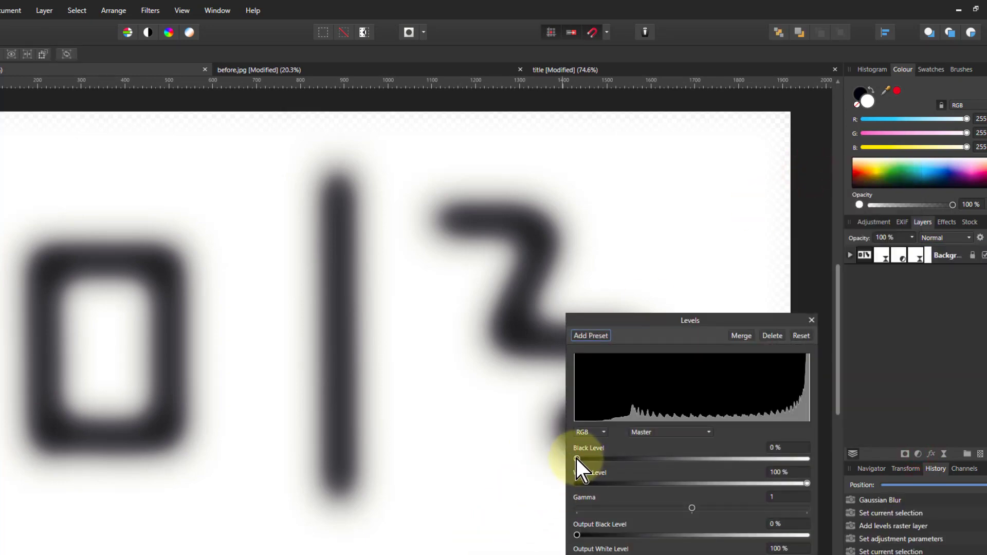
drag(577, 458, 697, 458)
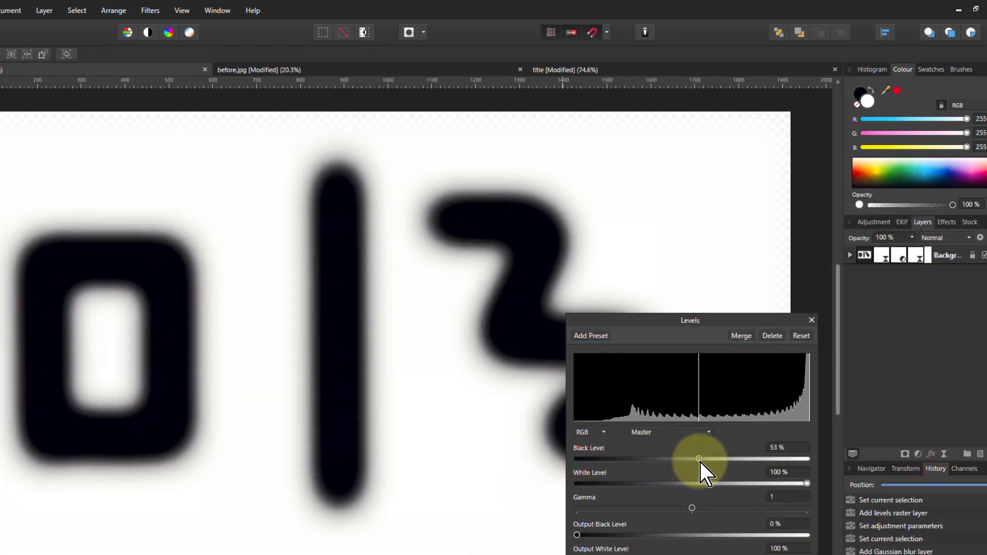
drag(700, 459, 706, 458)
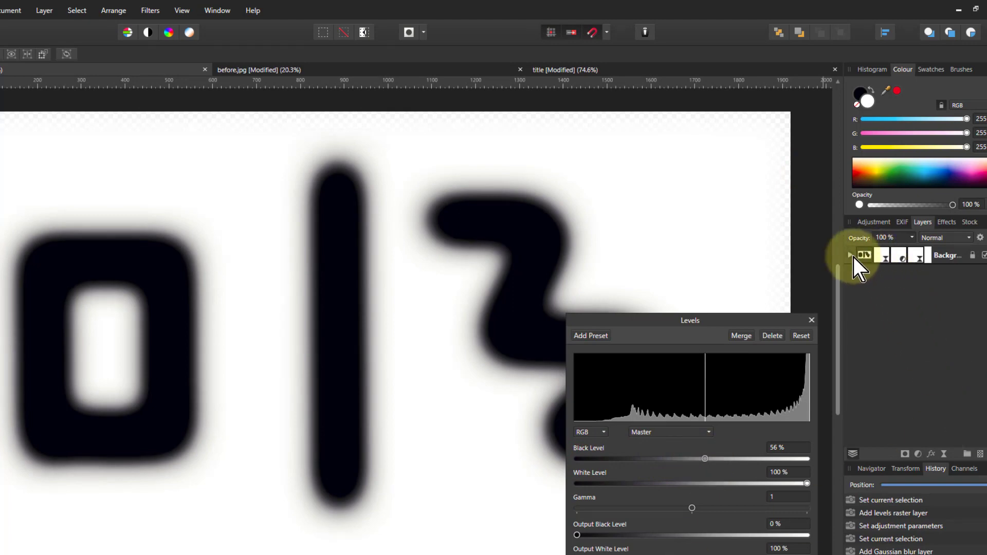
Merge Visible into a new pixel layer above the Background's nested adjustments
click(850, 255)
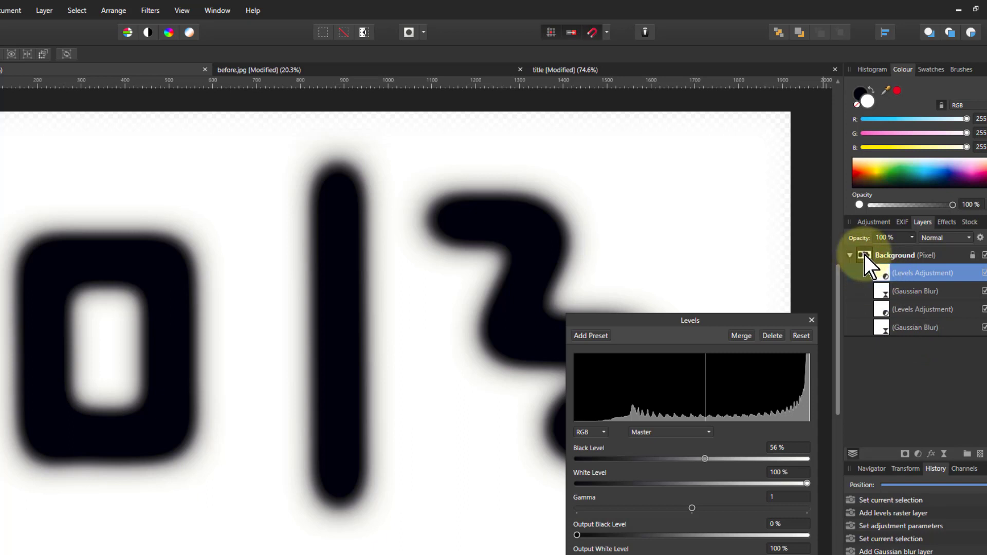
right_click(895, 255)
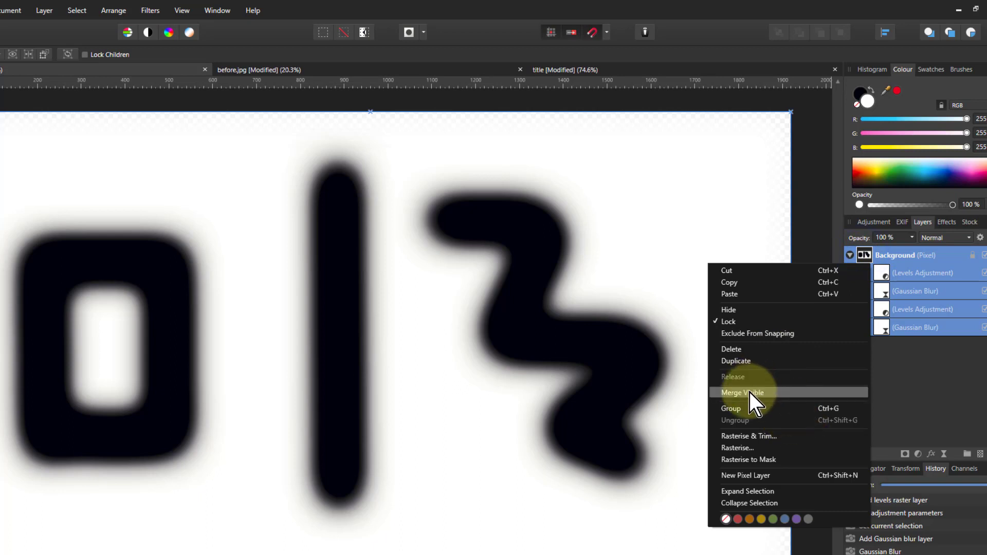
click(742, 392)
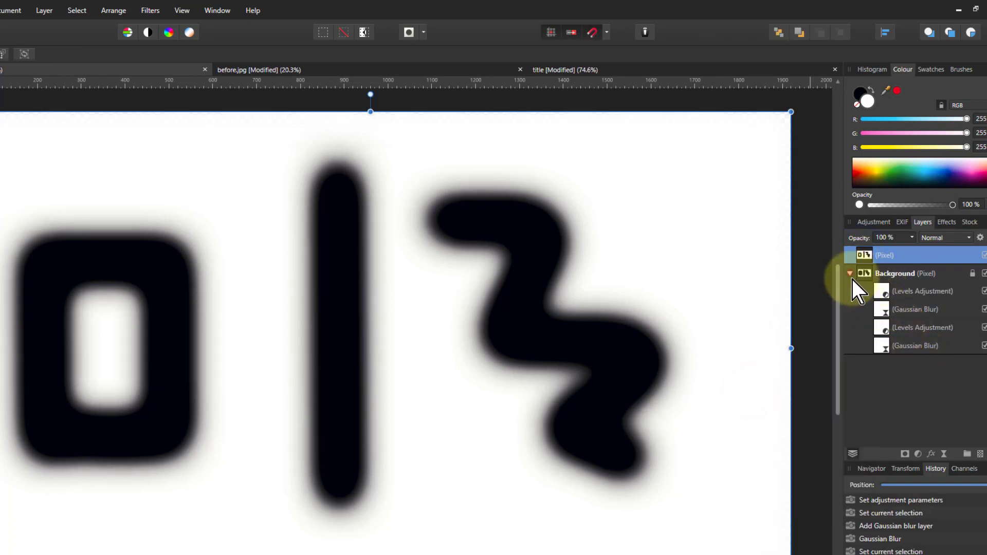
click(850, 273)
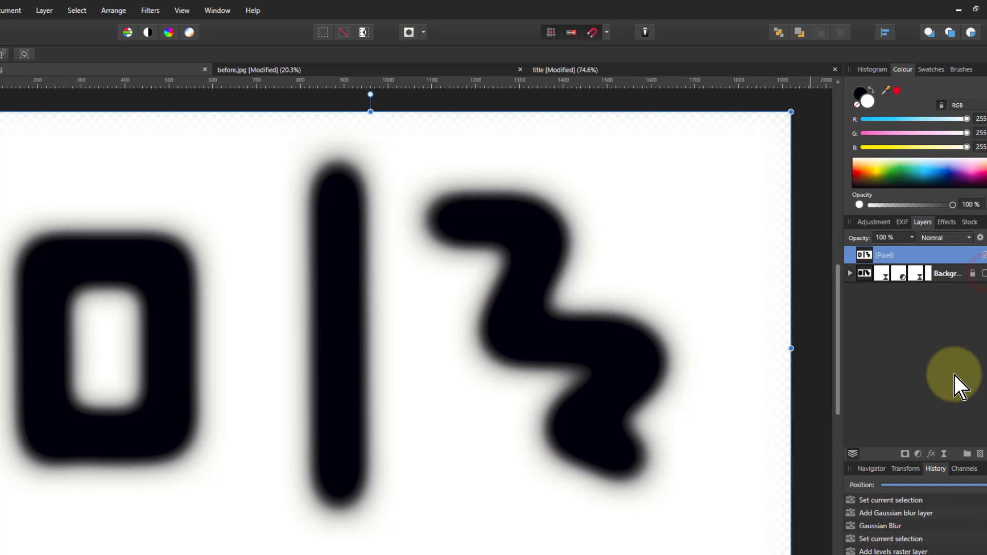
mouse_move(151, 365)
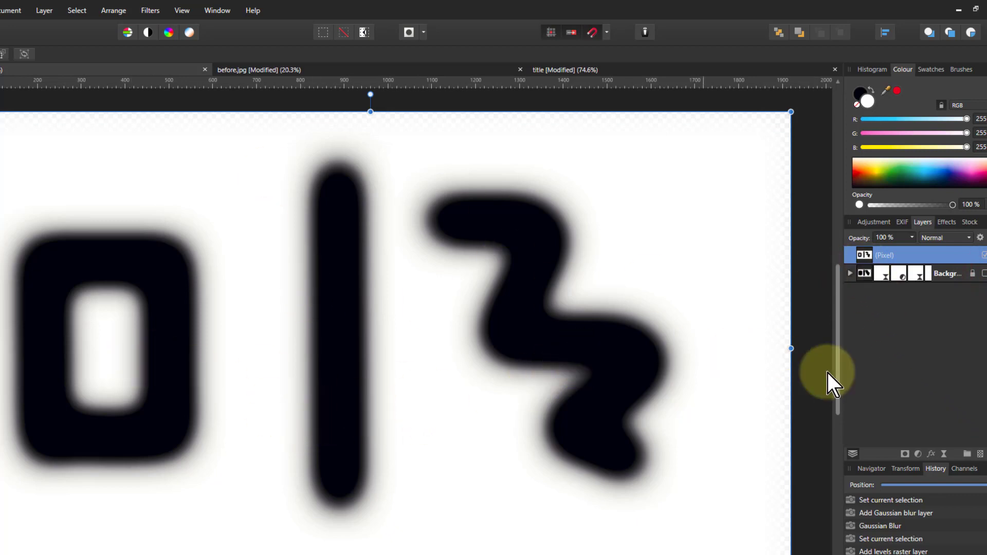
mouse_move(374, 388)
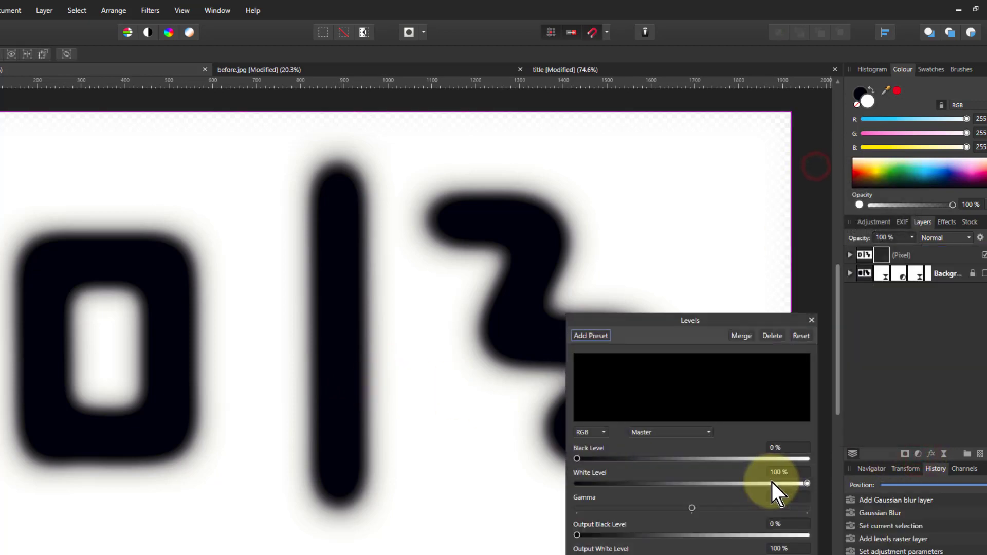
Lower the White Level to about 7% so the blurred strokes turn crisp and thicker
drag(778, 483, 808, 483)
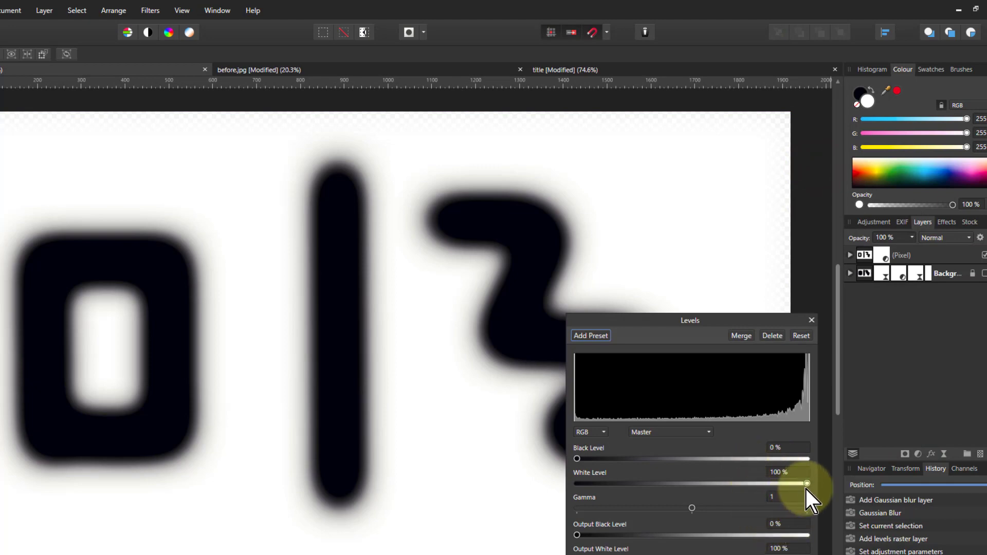
drag(808, 483, 751, 483)
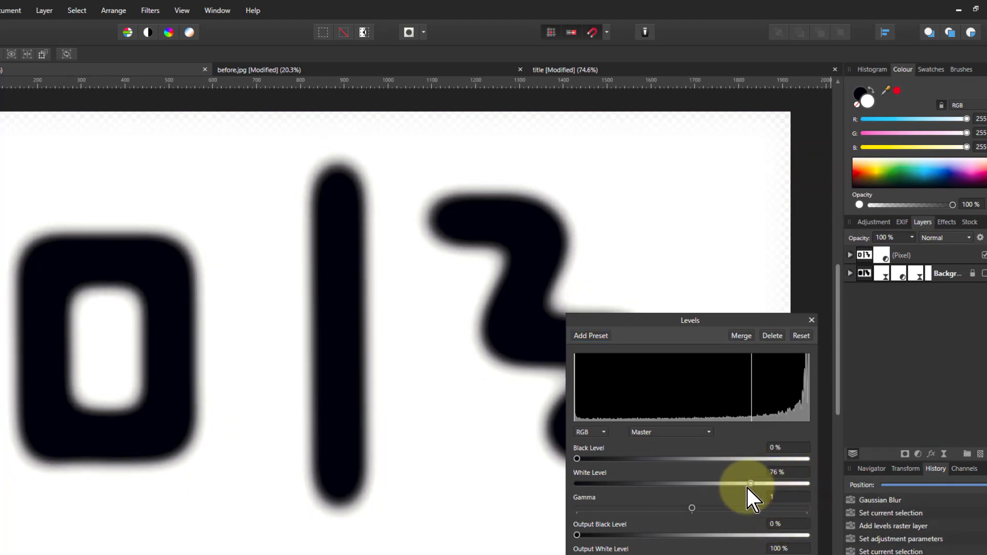
drag(751, 483, 662, 483)
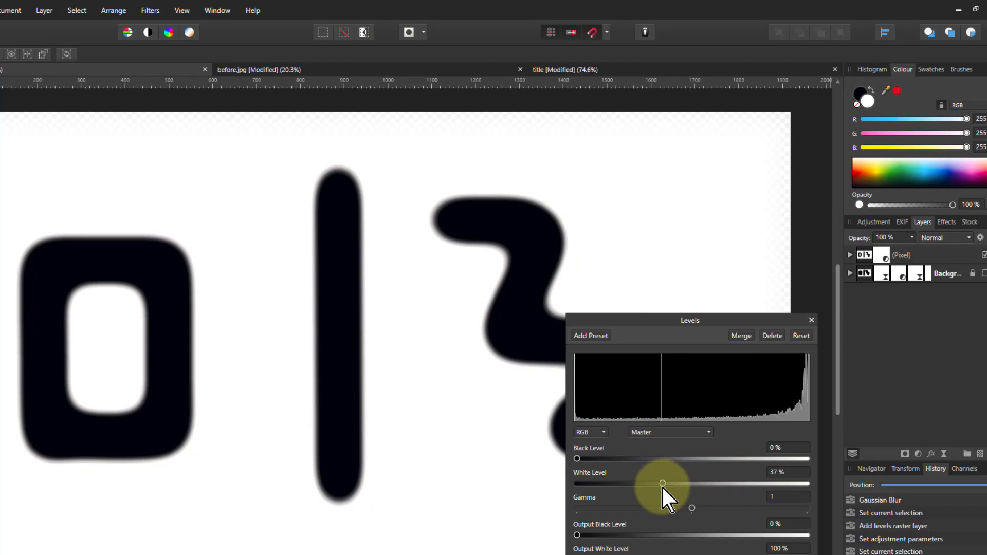
drag(662, 483, 589, 483)
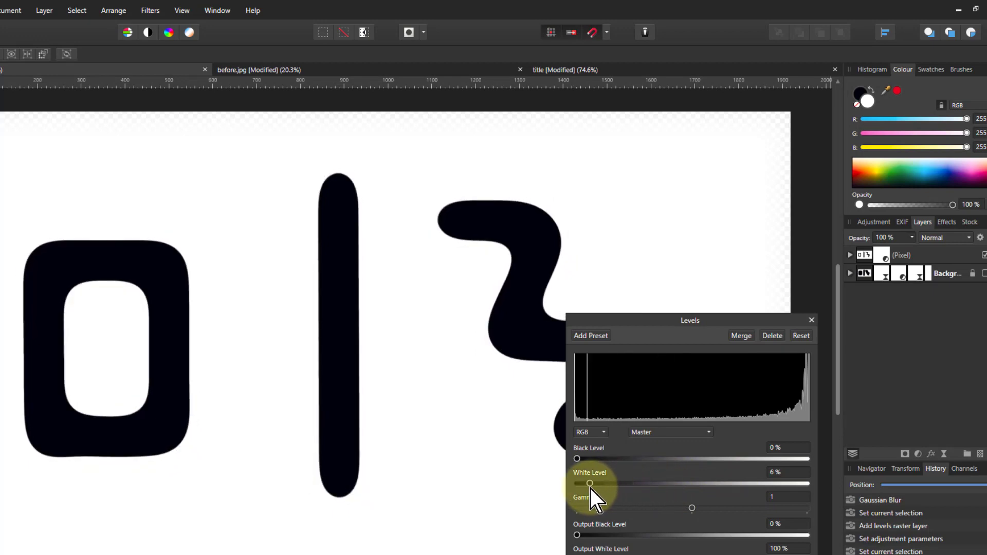
drag(590, 483, 593, 484)
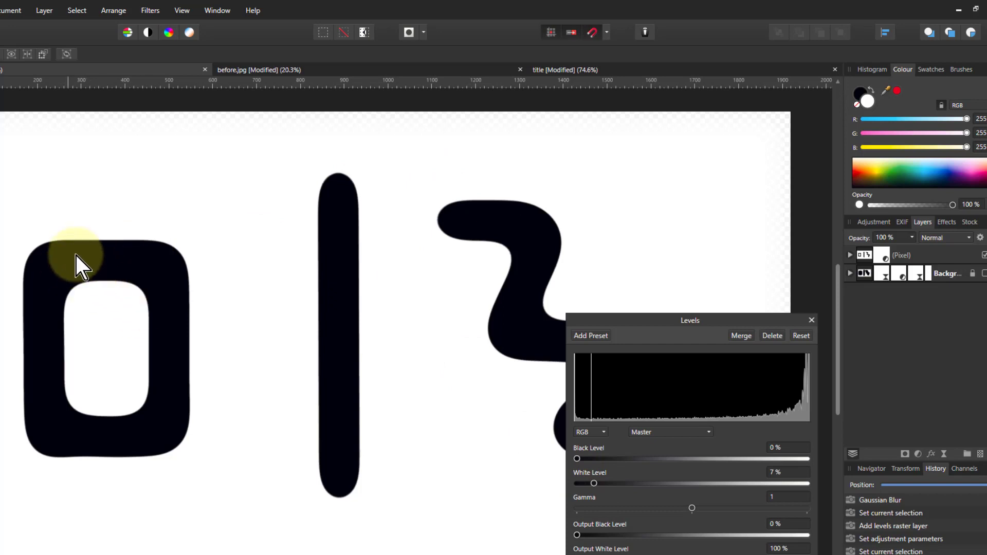
mouse_move(172, 318)
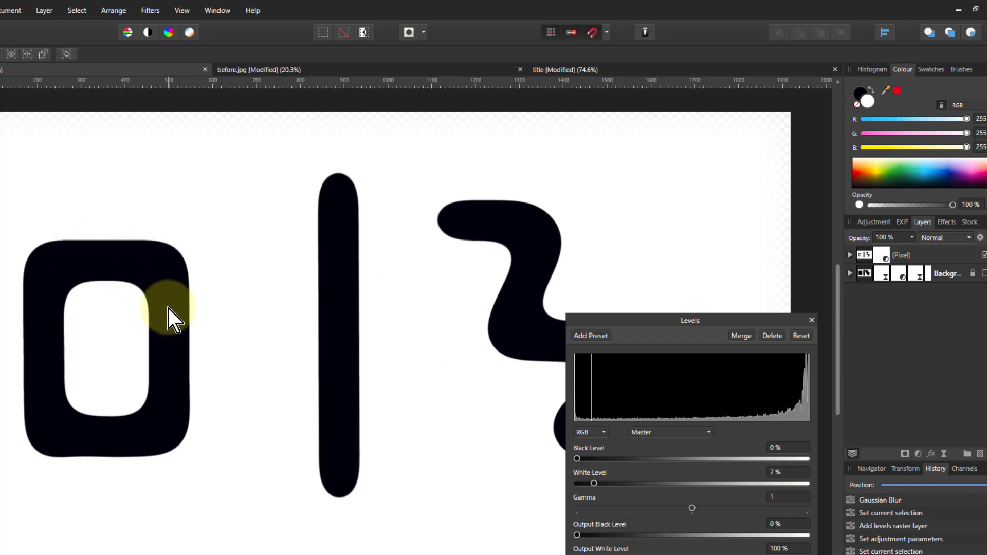
mouse_move(466, 374)
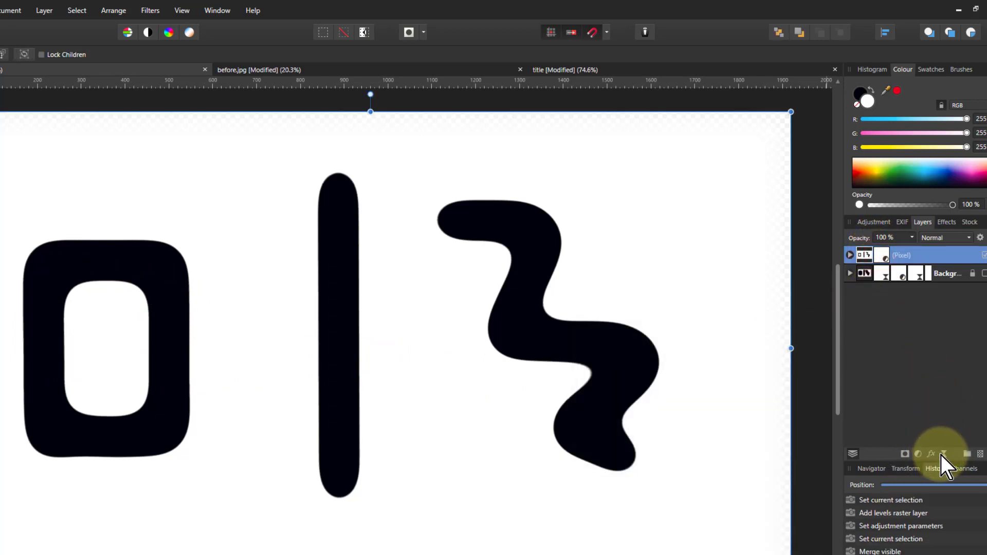
Add a live Gaussian blur of about 24 px to the merged strokes
click(150, 10)
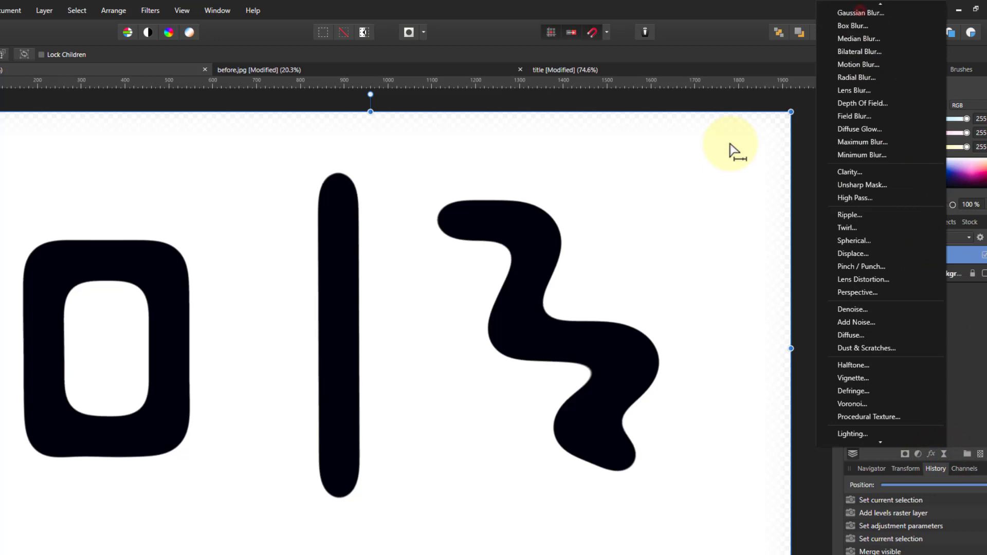
click(860, 12)
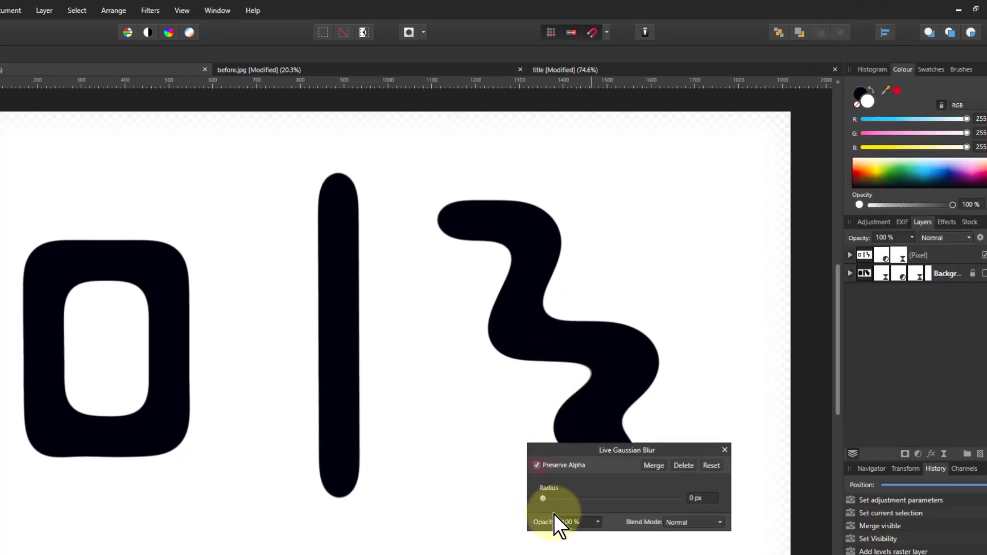
drag(543, 498, 623, 499)
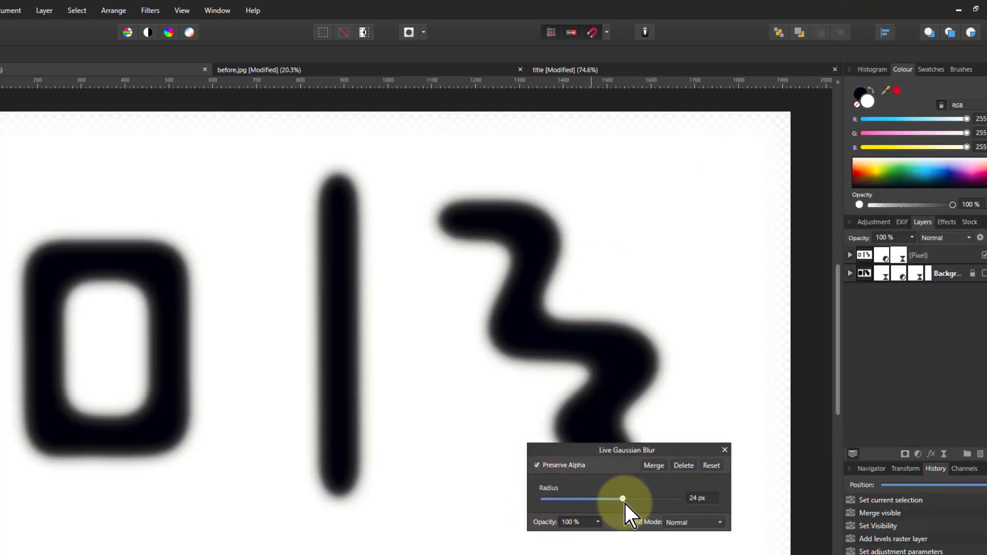
drag(622, 499, 639, 499)
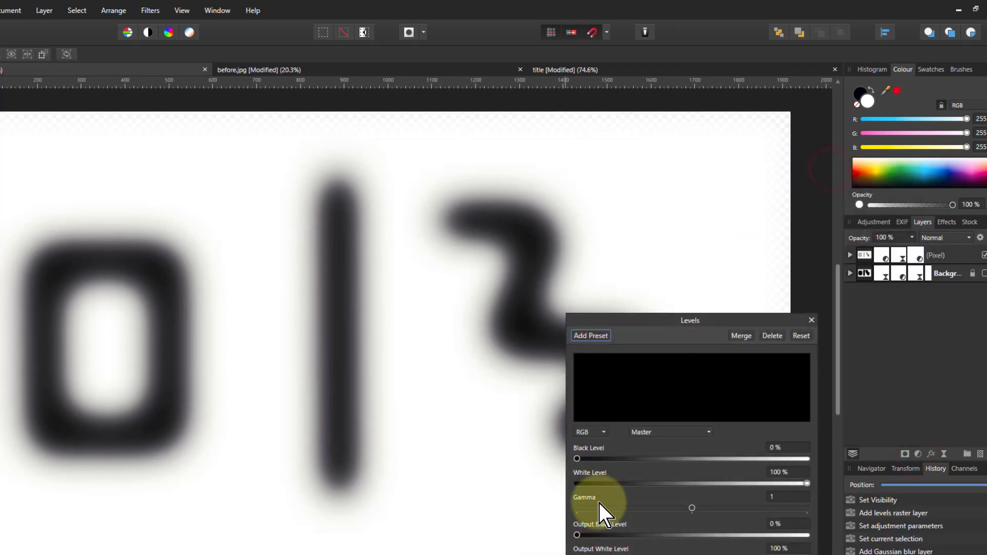
Set Levels to White 28% and Black about 17%, sharpening the strokes into thinner black shapes
drag(808, 483, 770, 483)
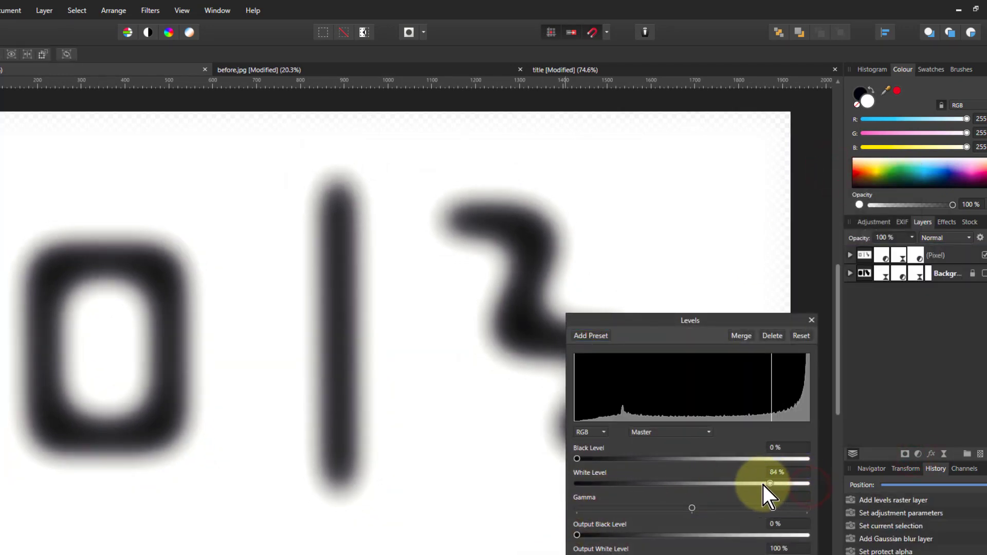
drag(769, 483, 680, 483)
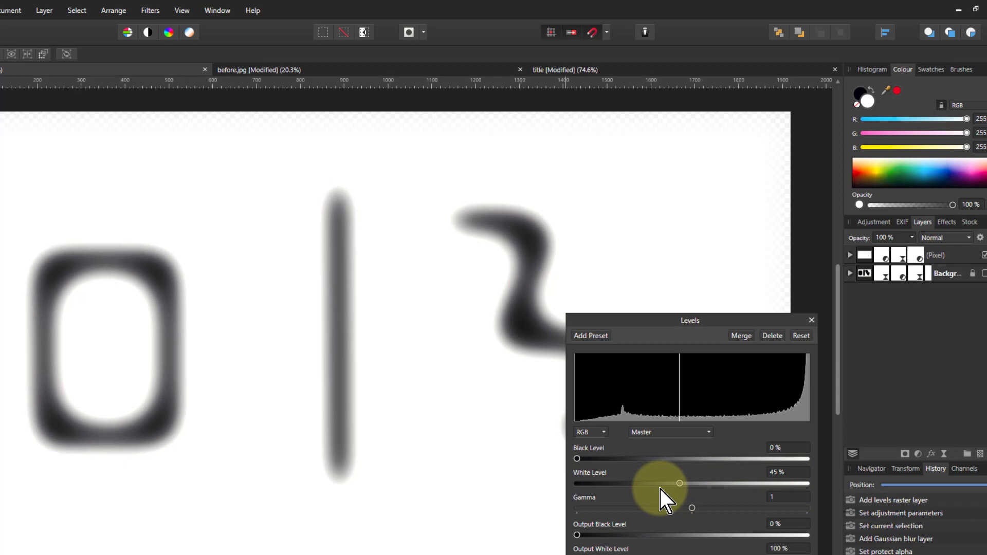
drag(679, 483, 640, 483)
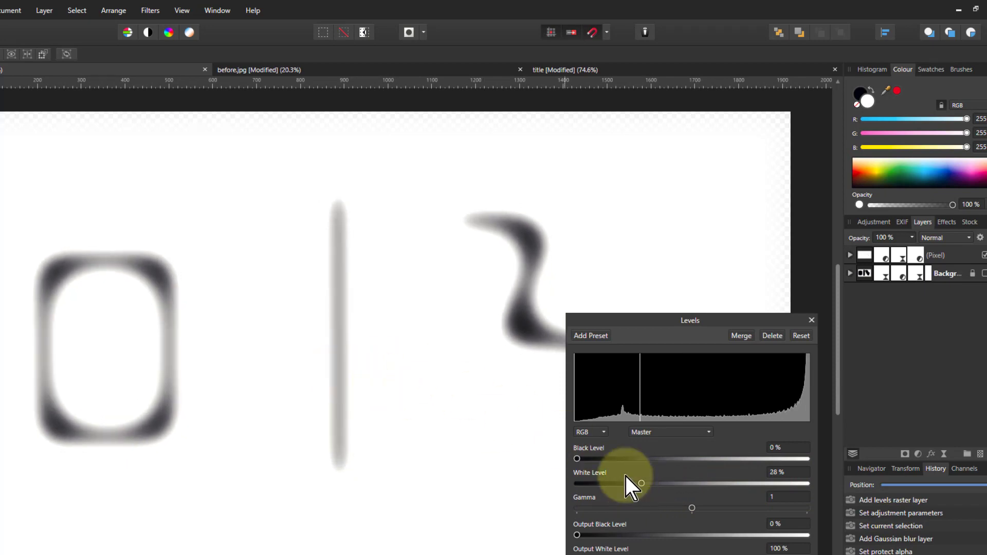
drag(576, 458, 615, 459)
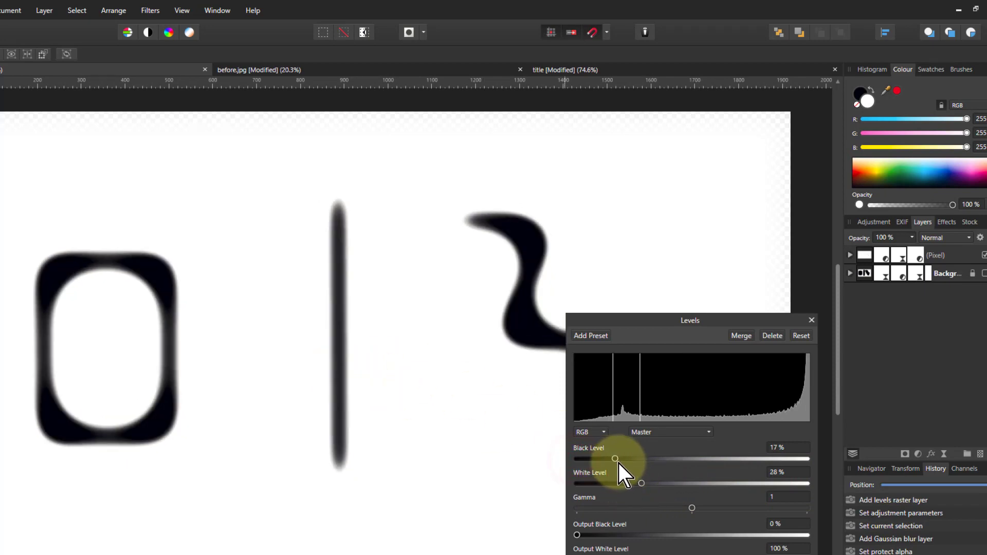
drag(616, 459, 629, 458)
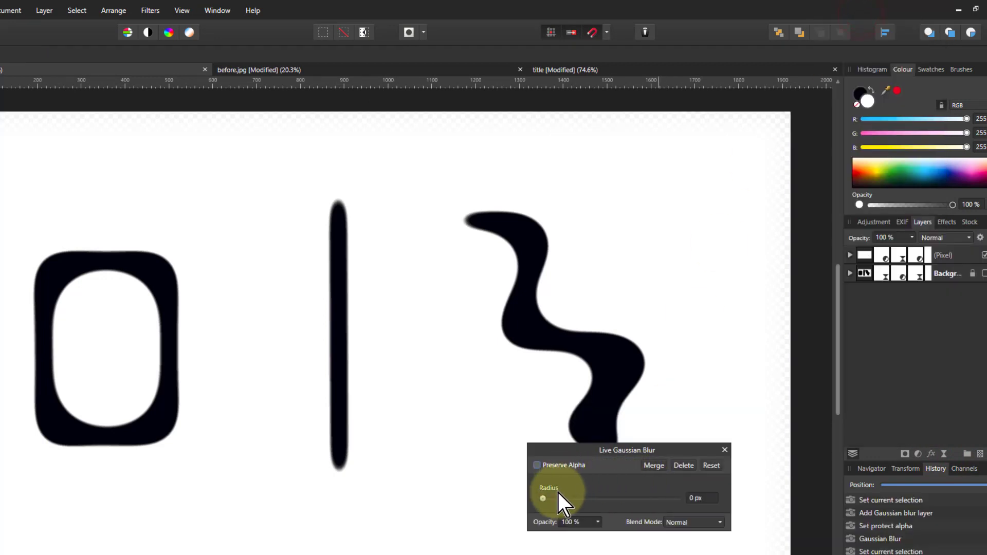
Reblur the thinned strokes with a live Gaussian Blur of about 25 px radius
drag(542, 499, 624, 498)
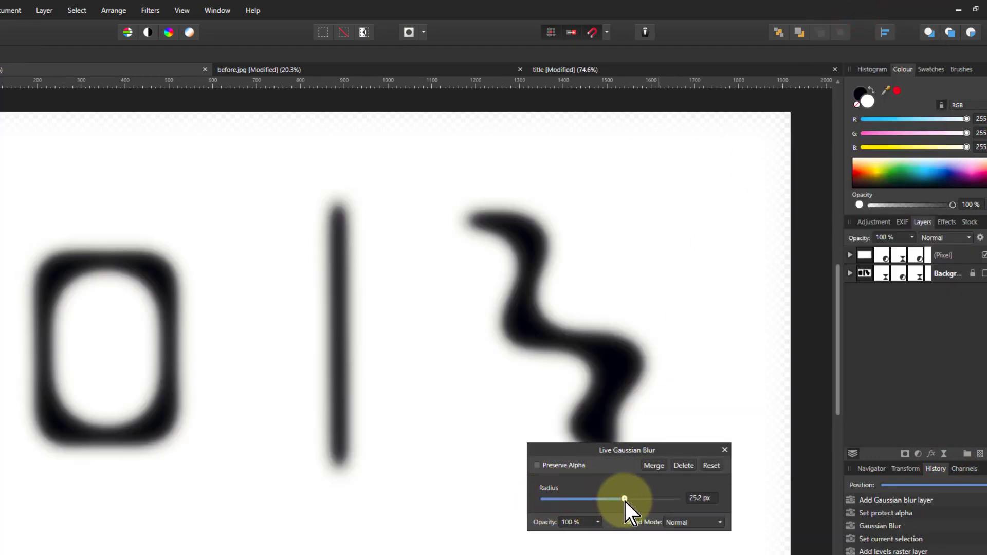
drag(624, 498, 616, 498)
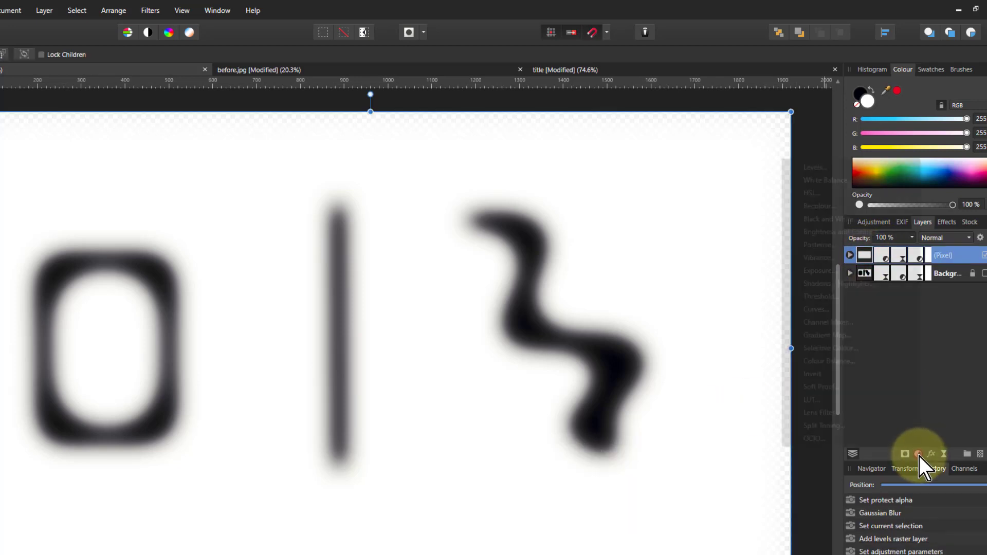
click(815, 166)
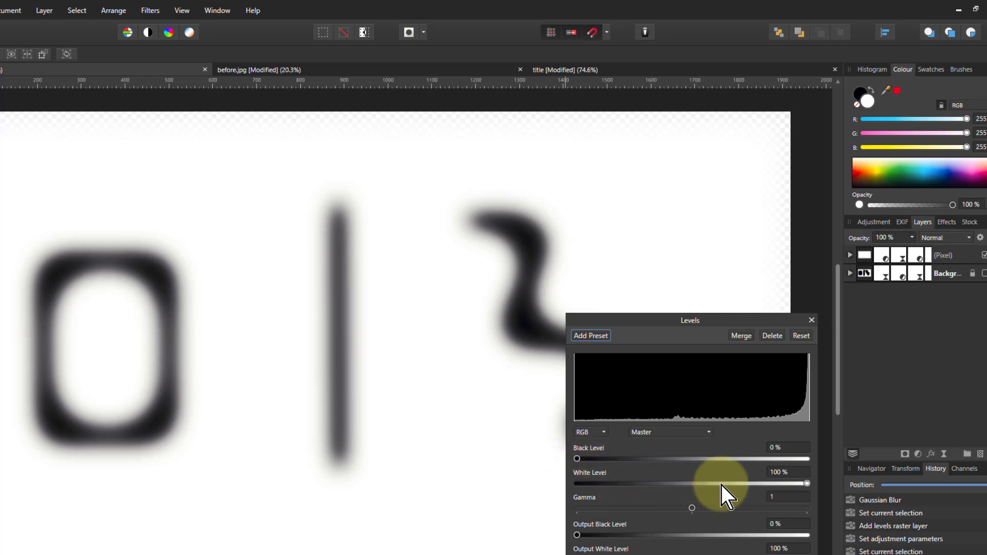
Add another Levels adjustment, Black ~37% and White ~41%, so strokes come out crisp and thin
drag(806, 484, 667, 483)
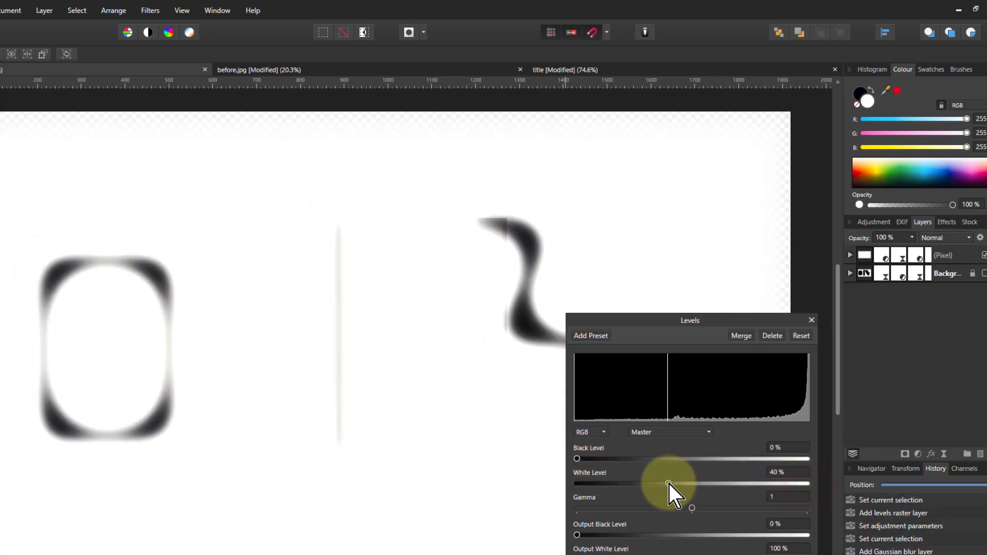
drag(668, 483, 723, 484)
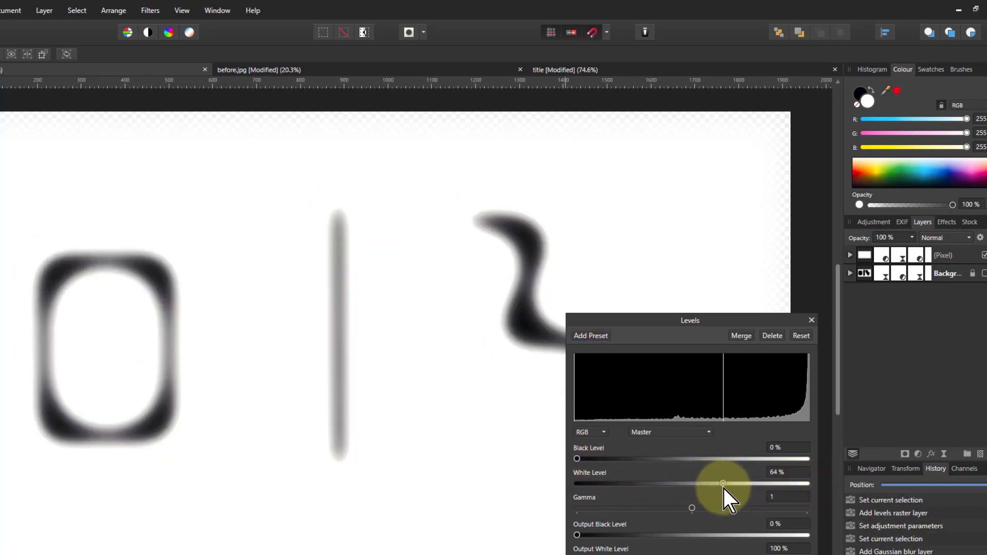
drag(576, 459, 679, 458)
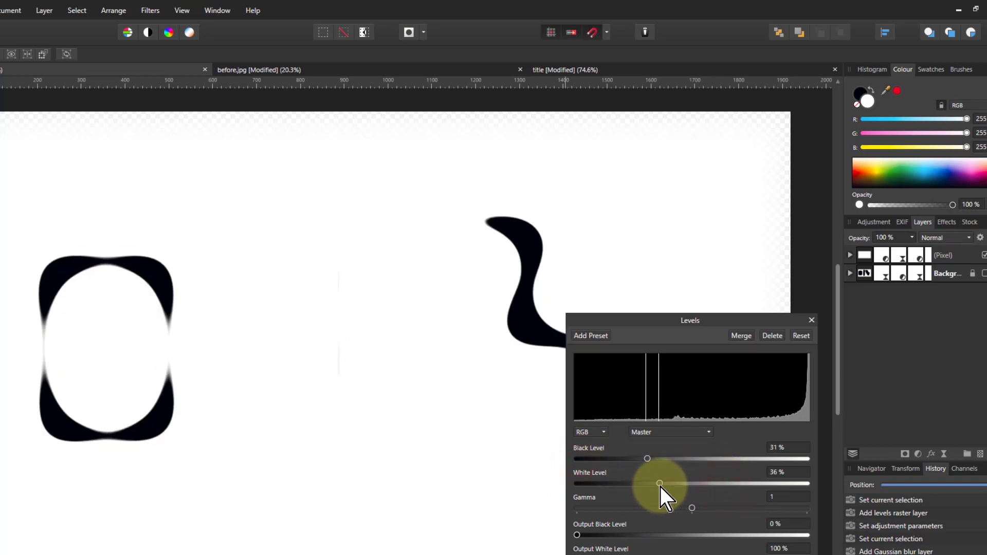
drag(660, 484, 670, 483)
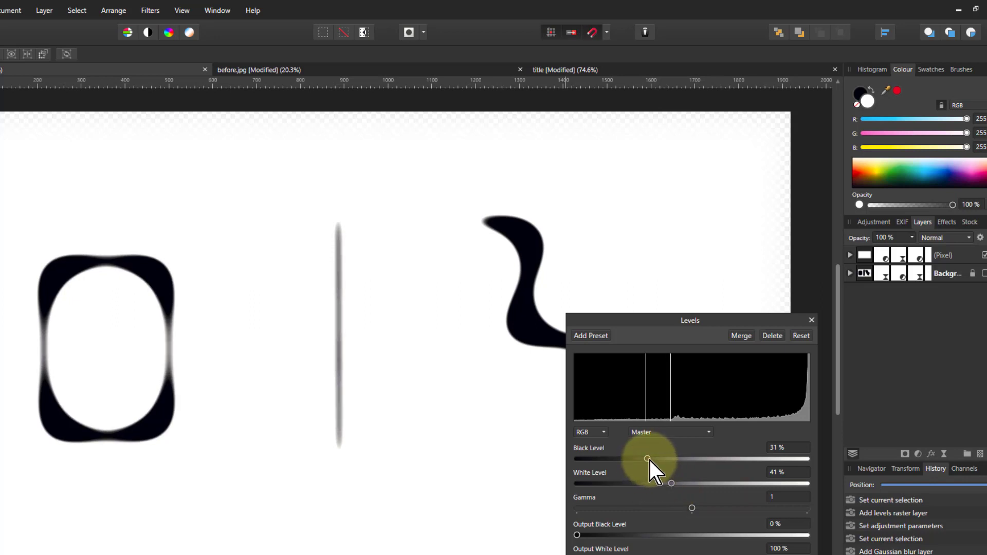
drag(646, 459, 661, 458)
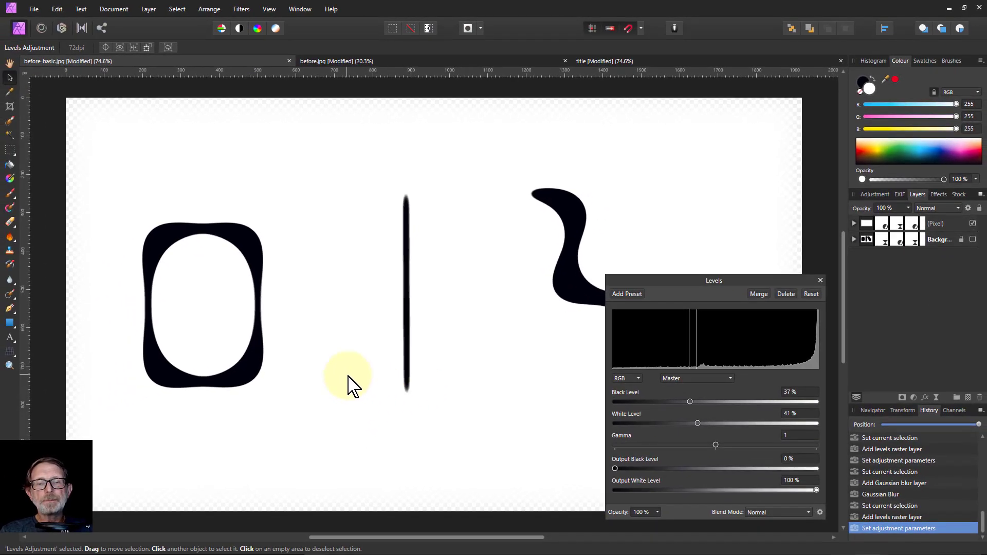
mouse_move(346, 377)
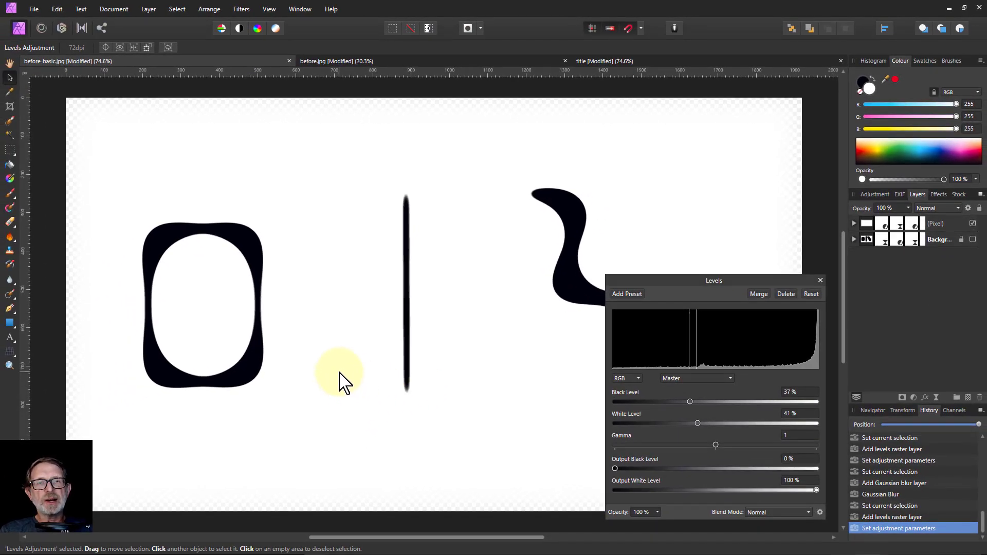